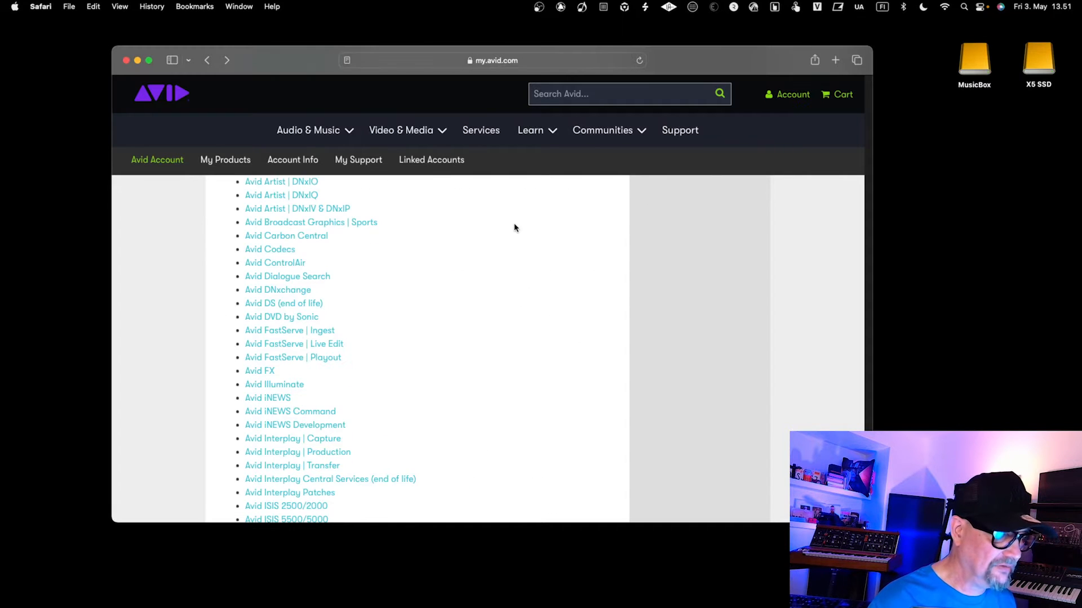
# Step: Open EuControl from My Products and view its Current and Previous Releases tables
pyautogui.scroll(-3)
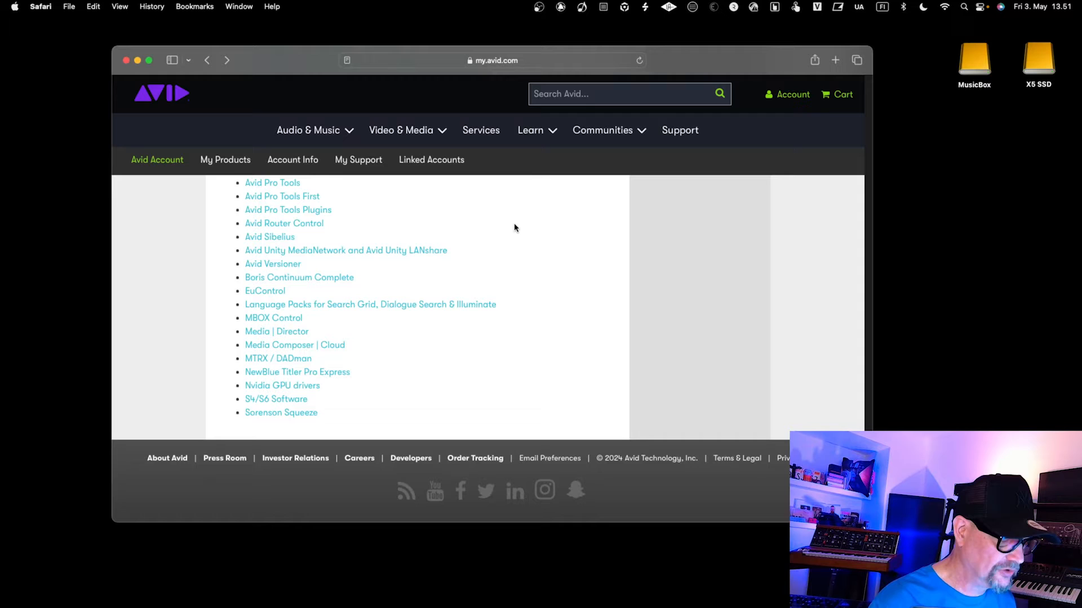
pyautogui.scroll(3)
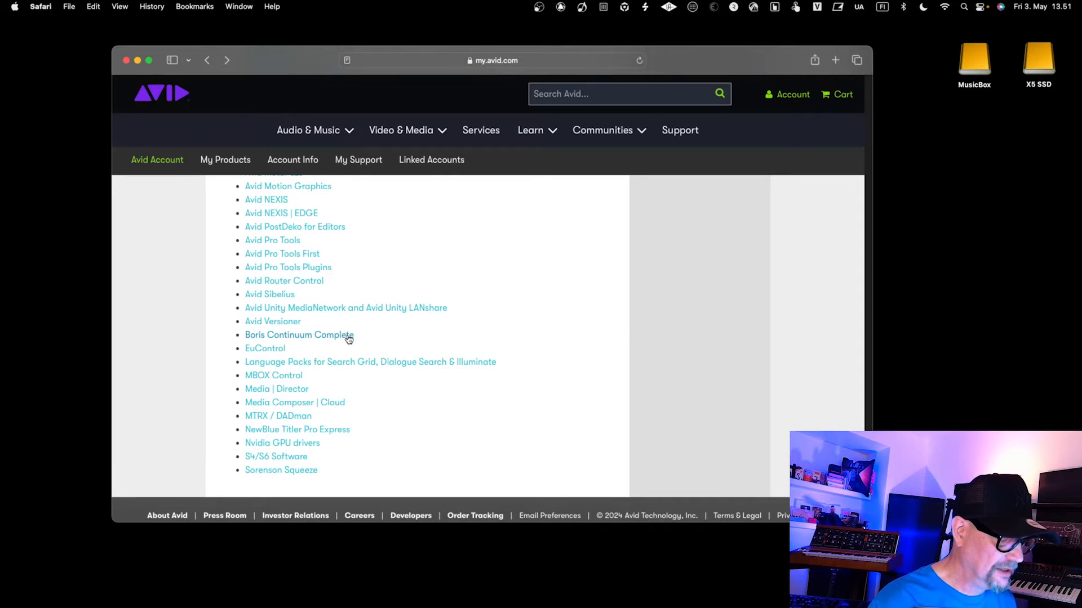
pyautogui.click(264, 348)
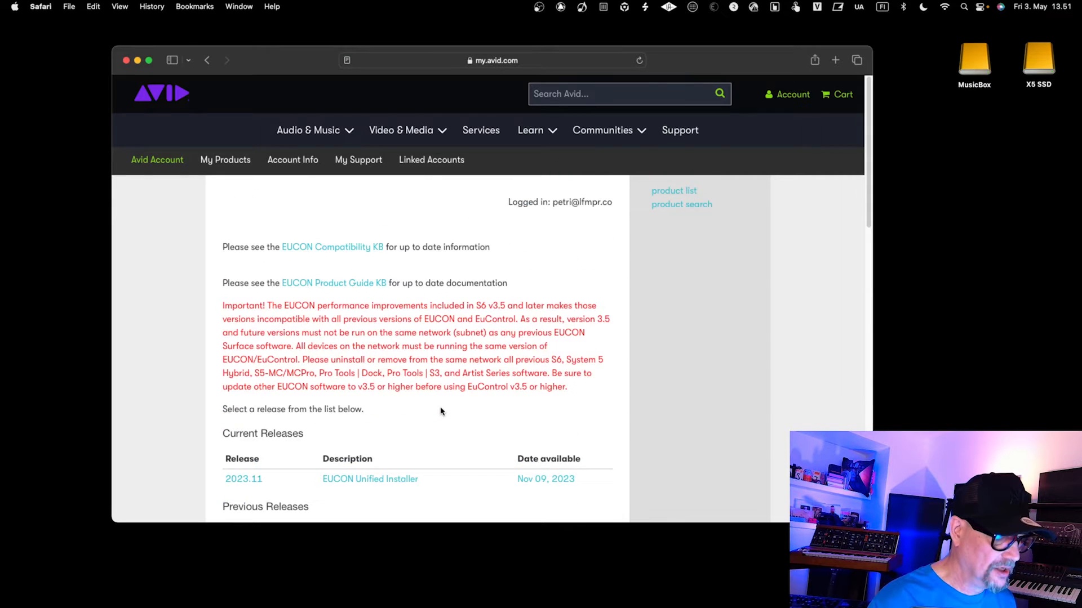
pyautogui.scroll(-3)
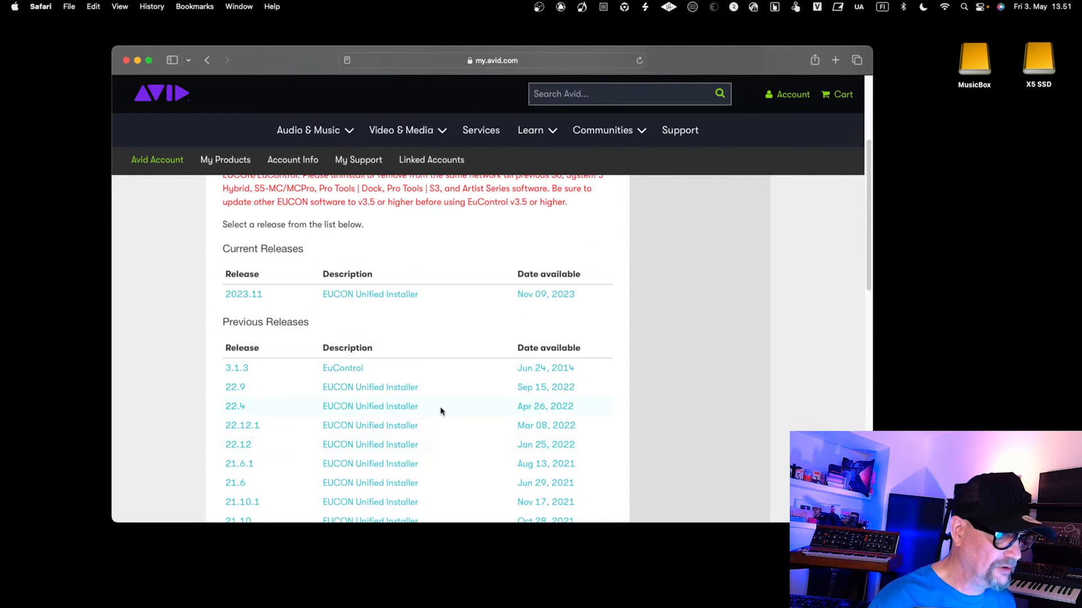
pyautogui.moveTo(287, 221)
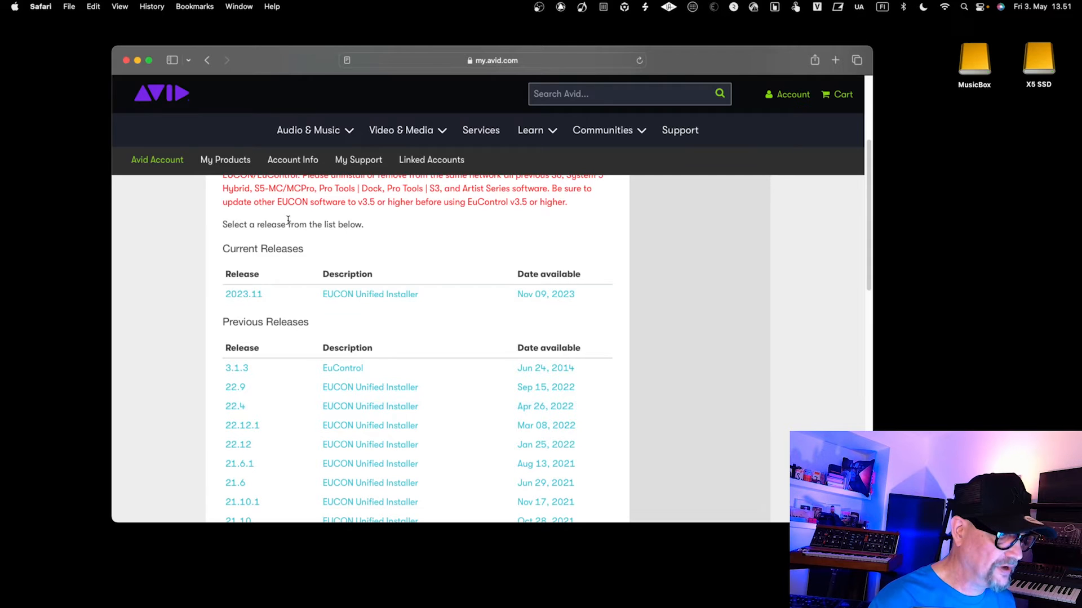
pyautogui.moveTo(343, 285)
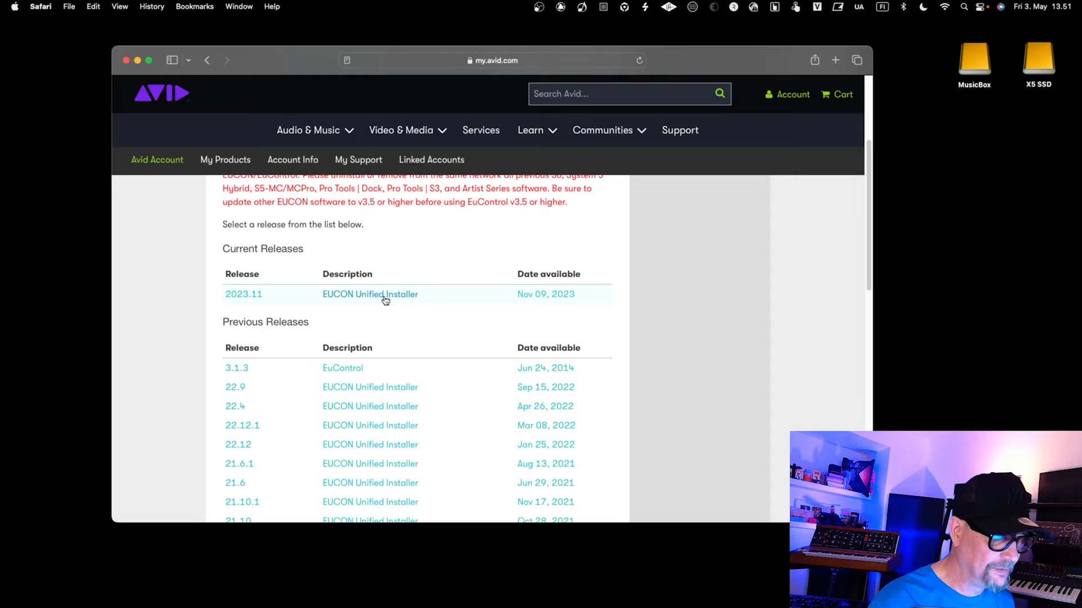
pyautogui.moveTo(435, 287)
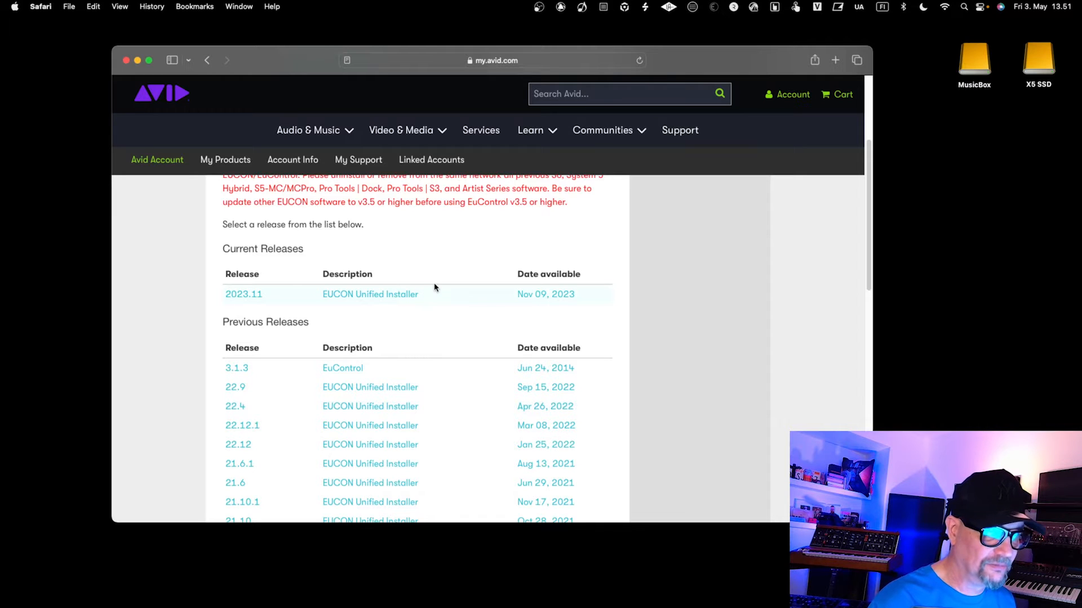
pyautogui.moveTo(601, 57)
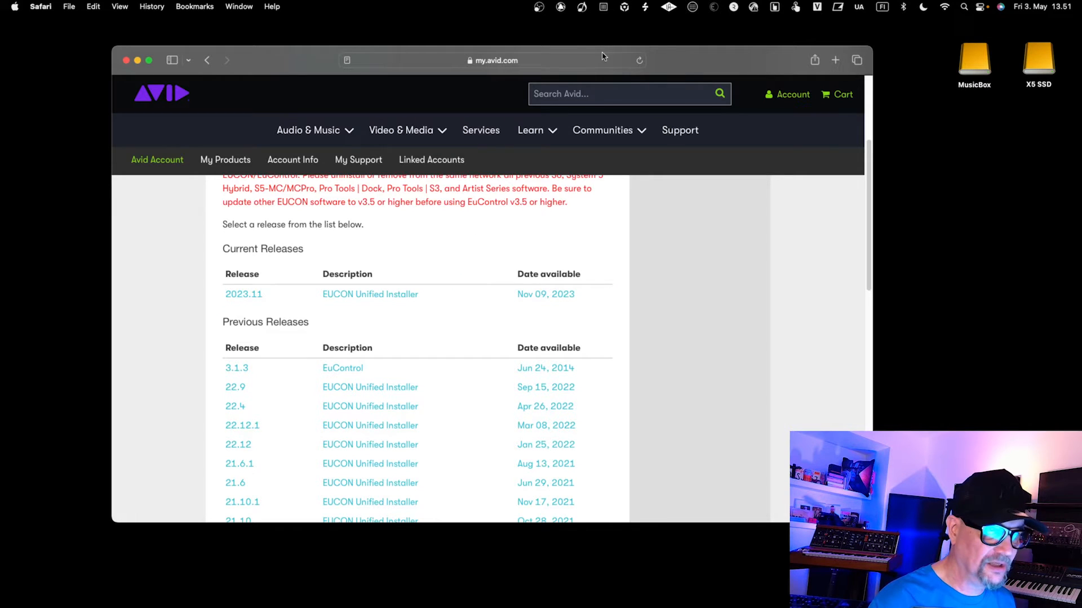
# Step: Open EuControl Settings from the EuControl menu bar icon
pyautogui.click(715, 6)
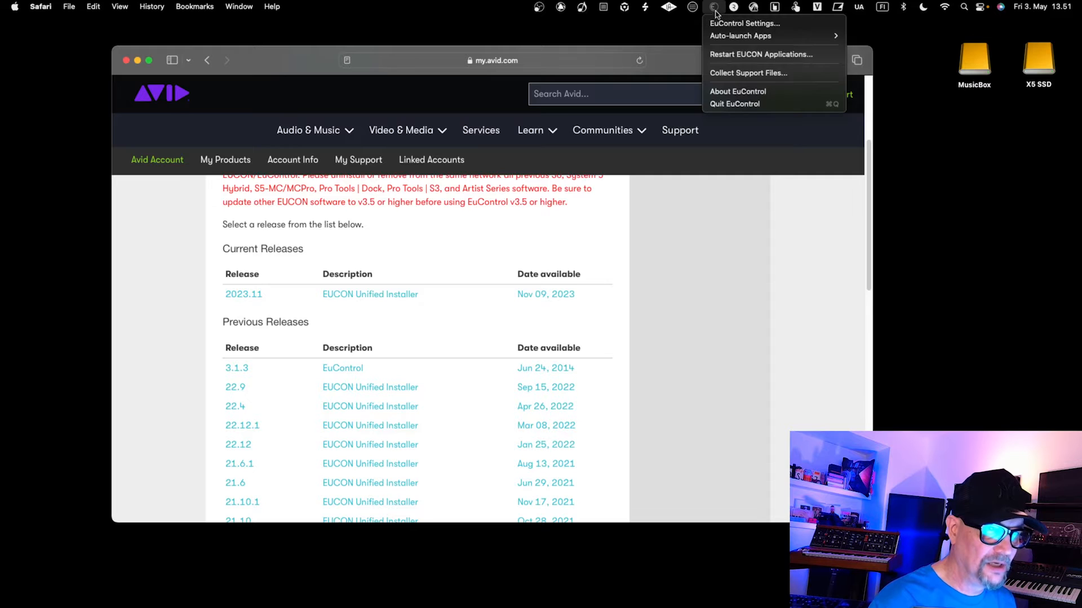
pyautogui.click(740, 22)
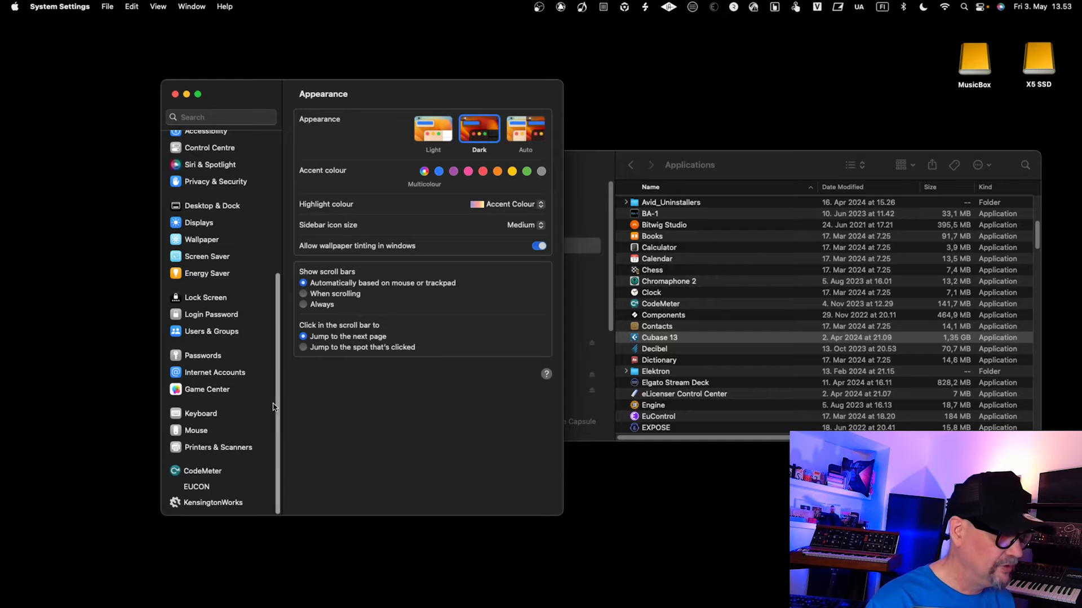
pyautogui.moveTo(126, 32)
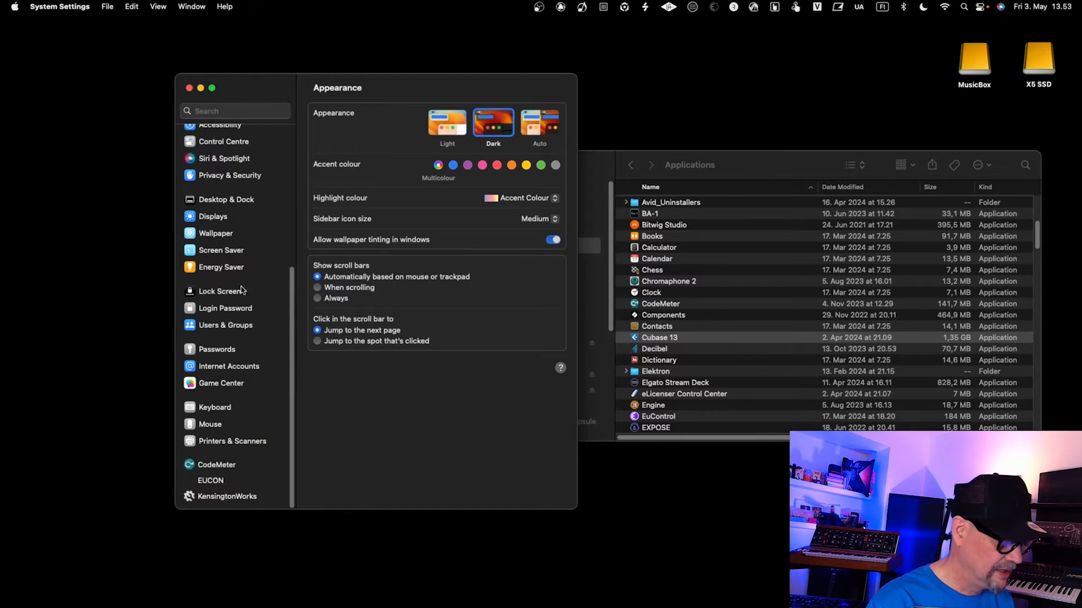
# Step: Open the EUCON Workstation pane with its empty application list
pyautogui.click(211, 480)
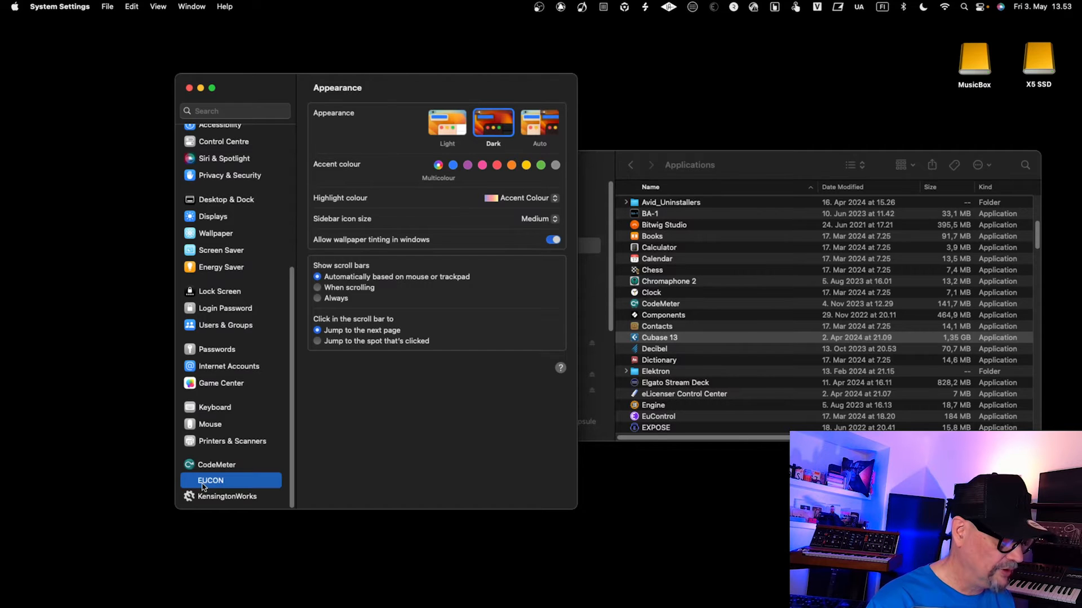
pyautogui.click(210, 480)
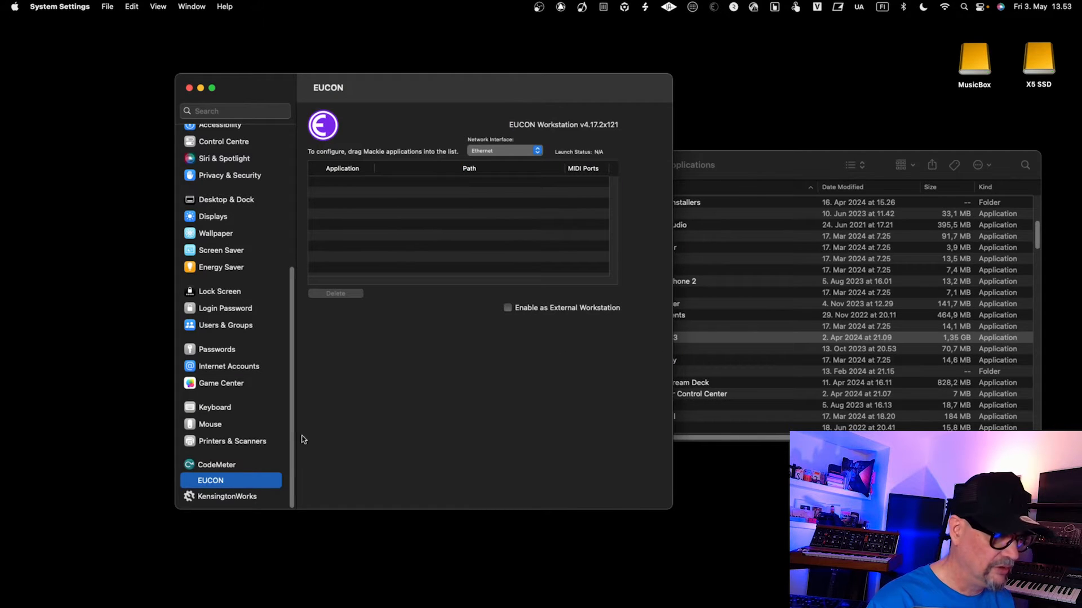
pyautogui.moveTo(393, 244)
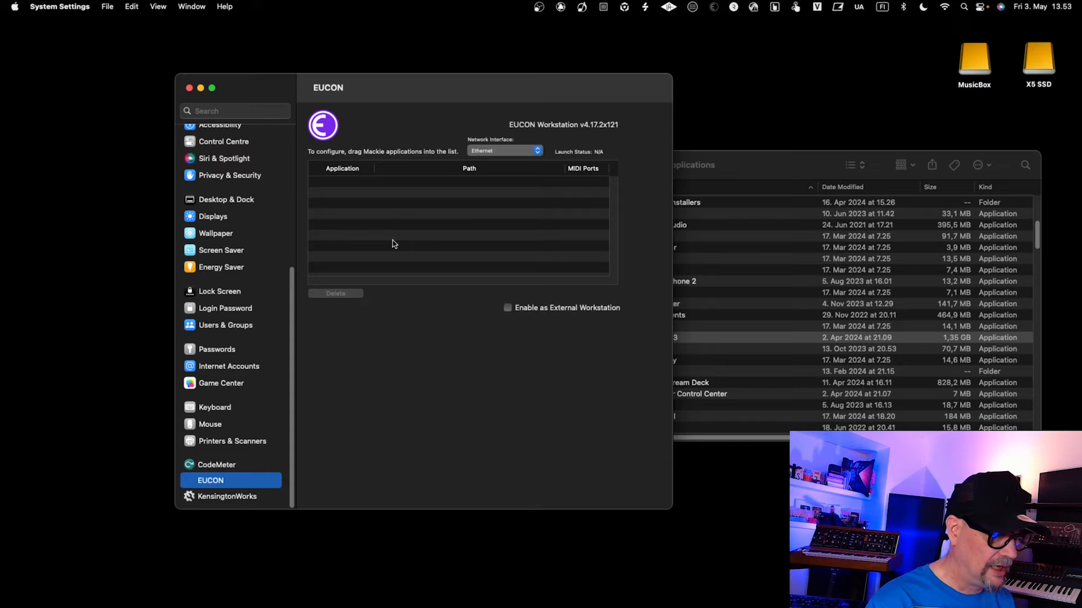
pyautogui.moveTo(414, 95)
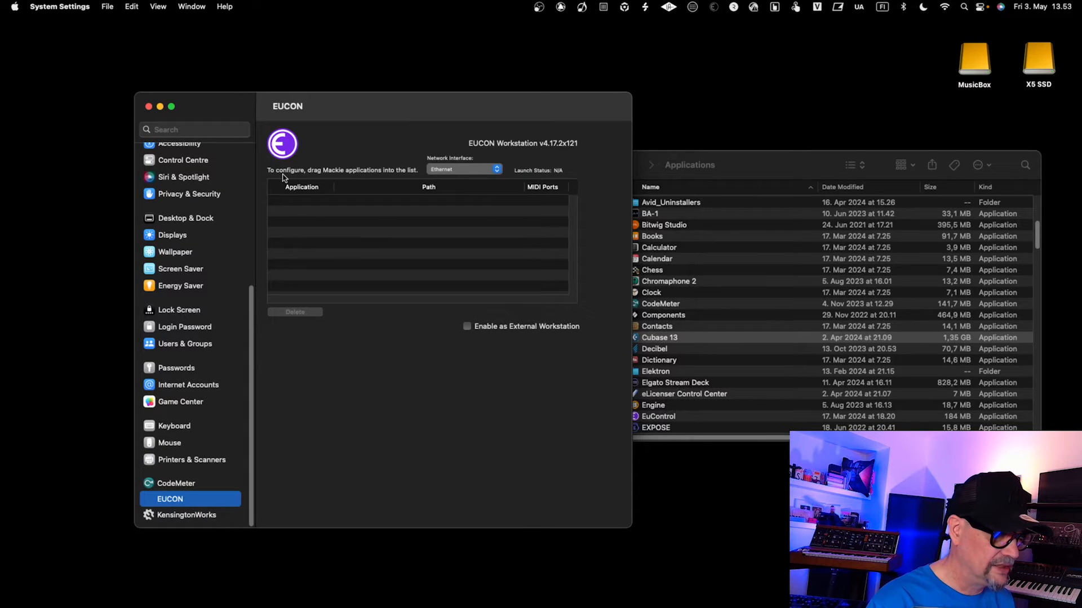
pyautogui.moveTo(338, 176)
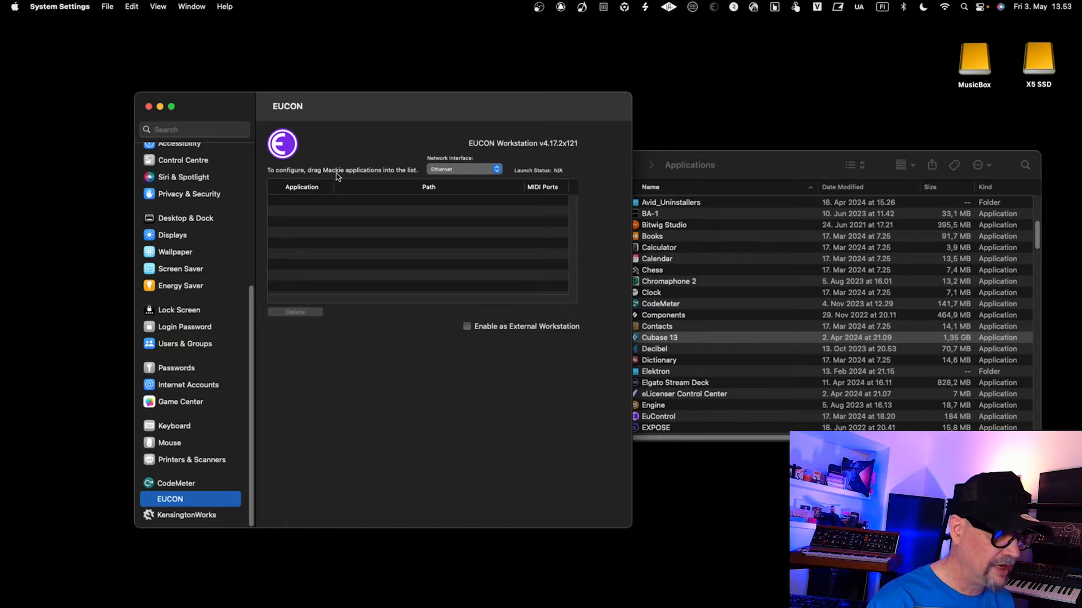
pyautogui.moveTo(475, 162)
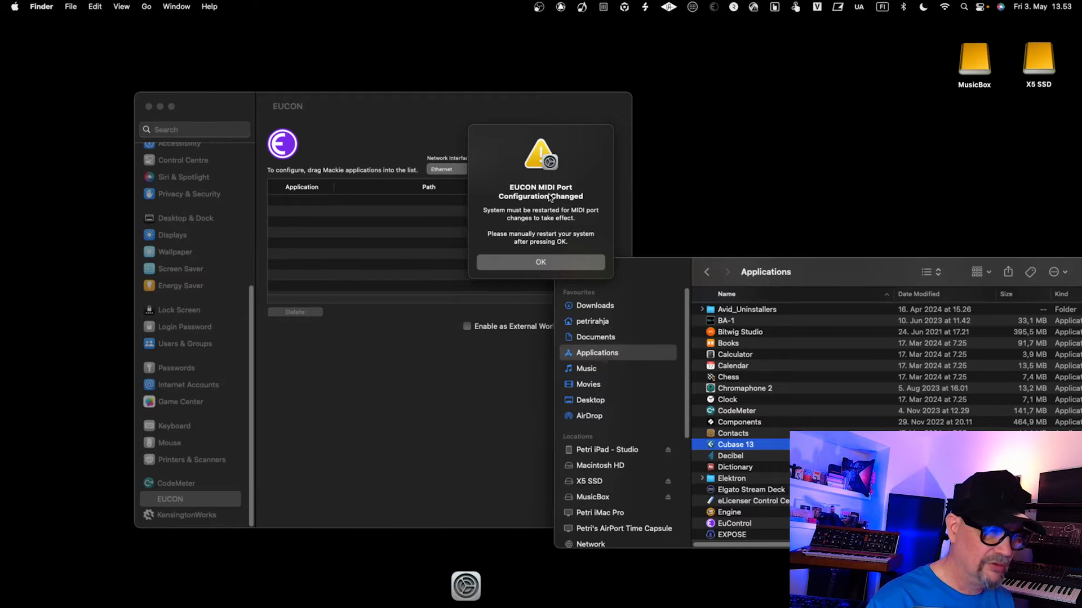
pyautogui.moveTo(552, 204)
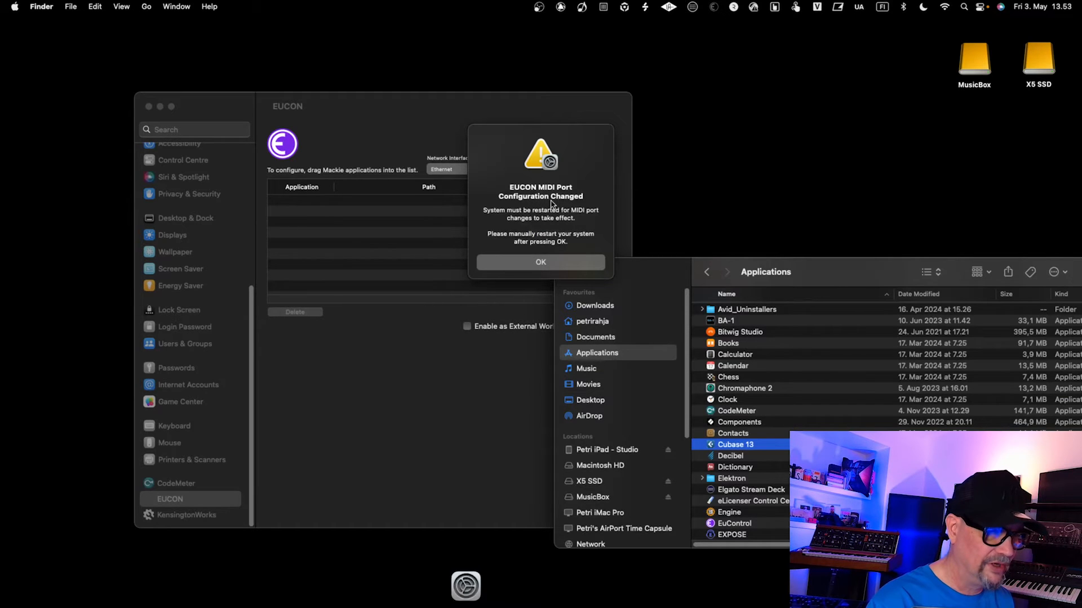
pyautogui.moveTo(538, 216)
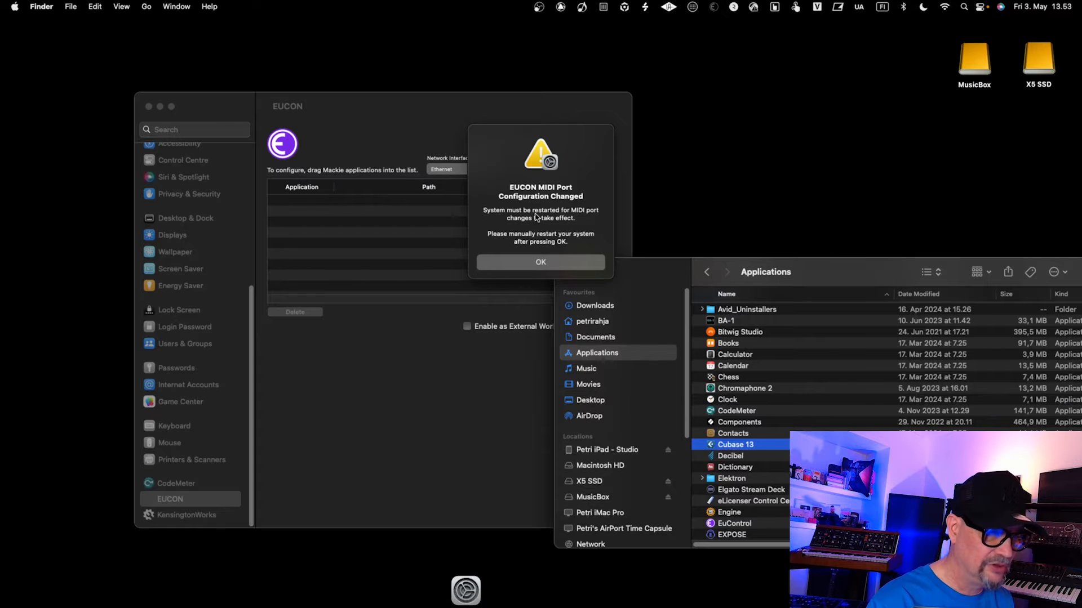
pyautogui.moveTo(601, 215)
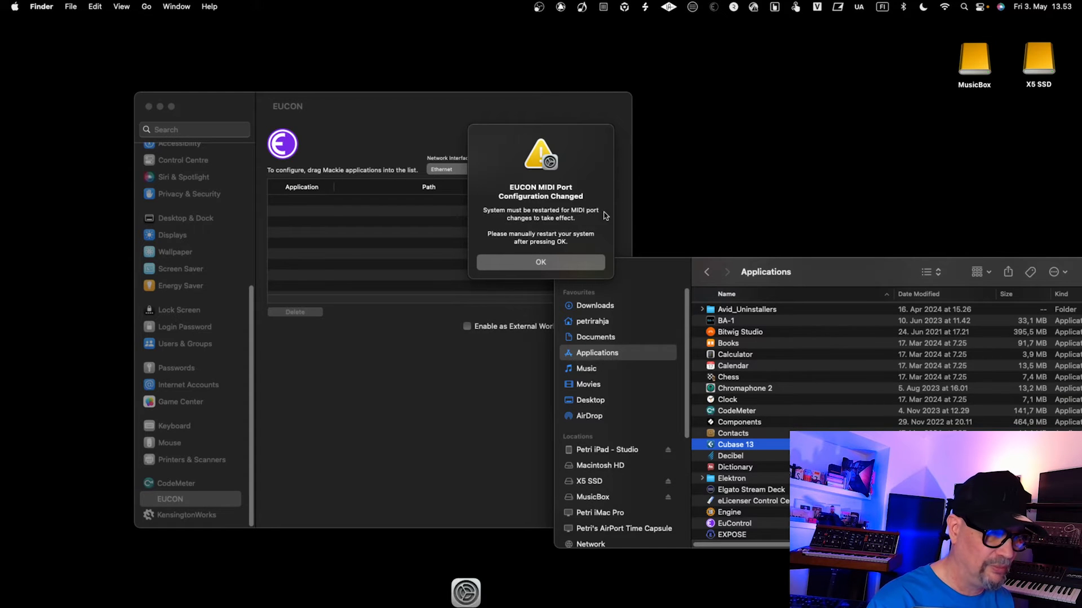
pyautogui.moveTo(558, 257)
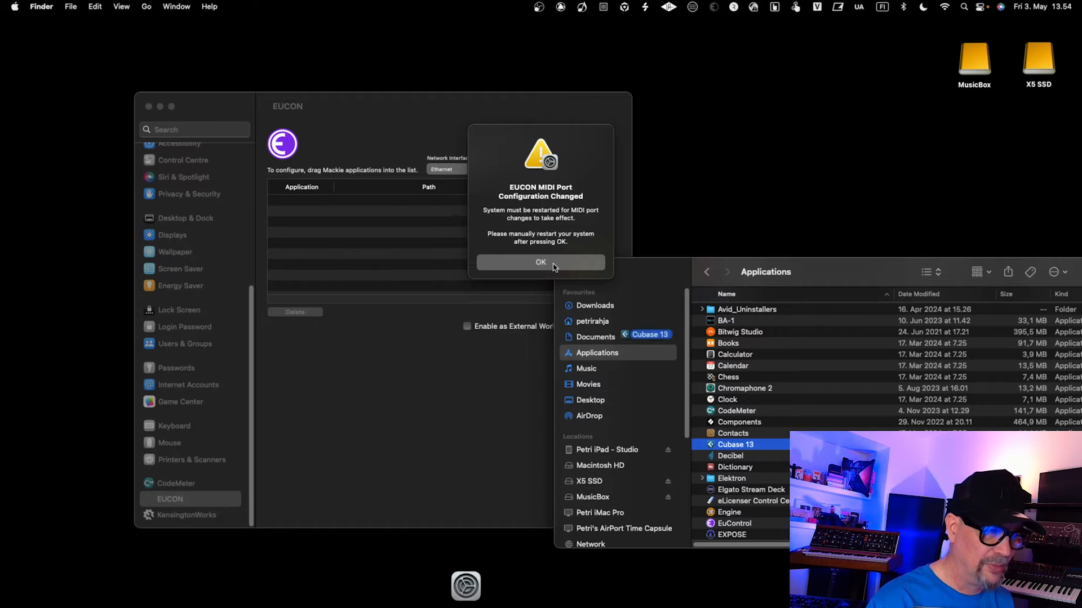
# Step: Acknowledge the MIDI Port Configuration Changed alert after adding Cubase 13
pyautogui.click(540, 262)
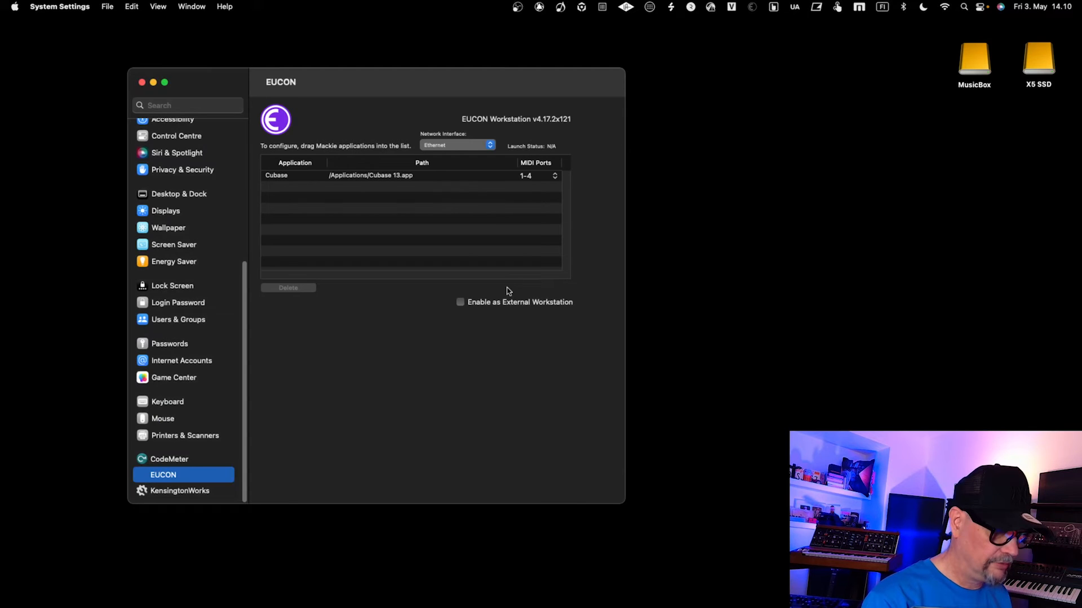
pyautogui.moveTo(465, 145)
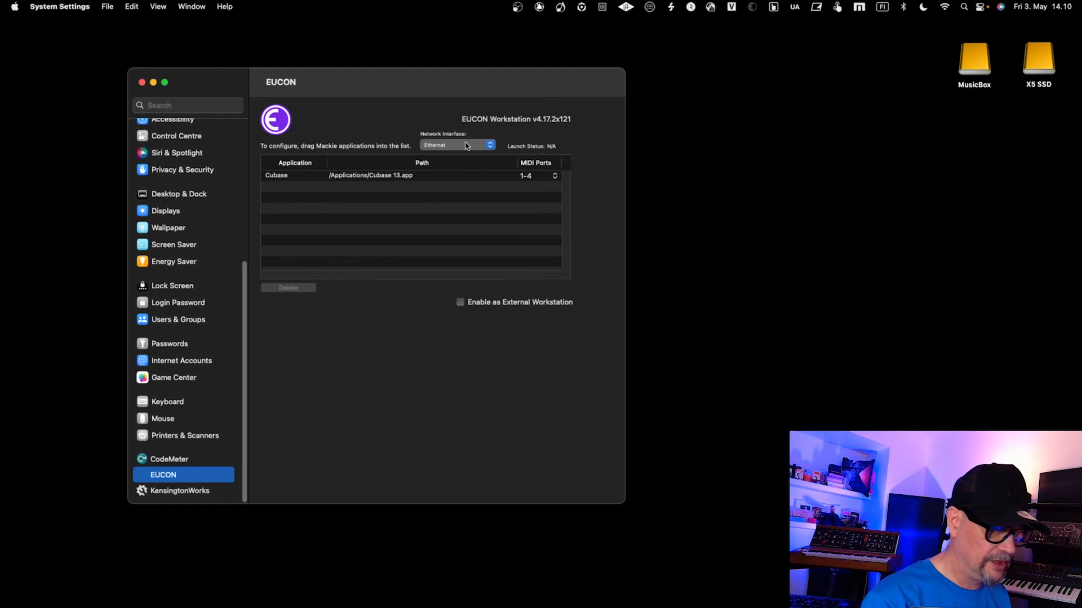
pyautogui.moveTo(483, 191)
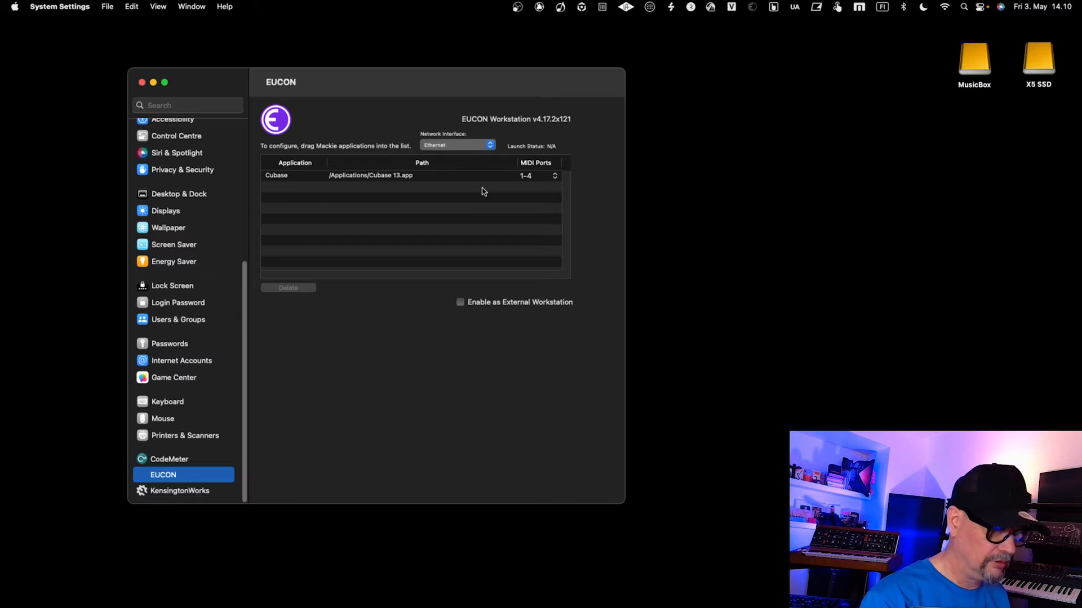
pyautogui.moveTo(228, 235)
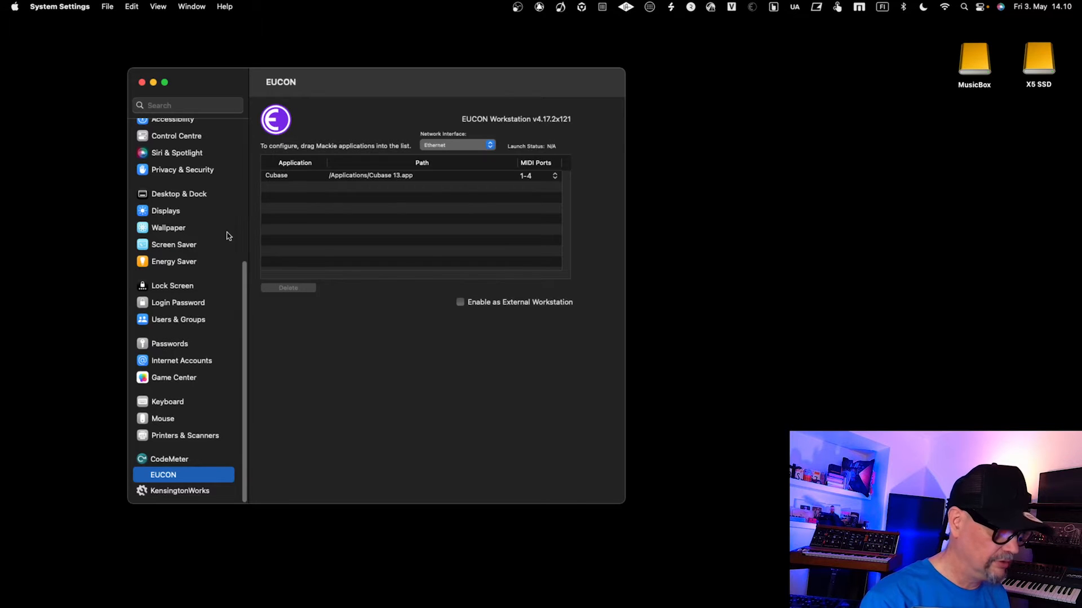
pyautogui.moveTo(169, 317)
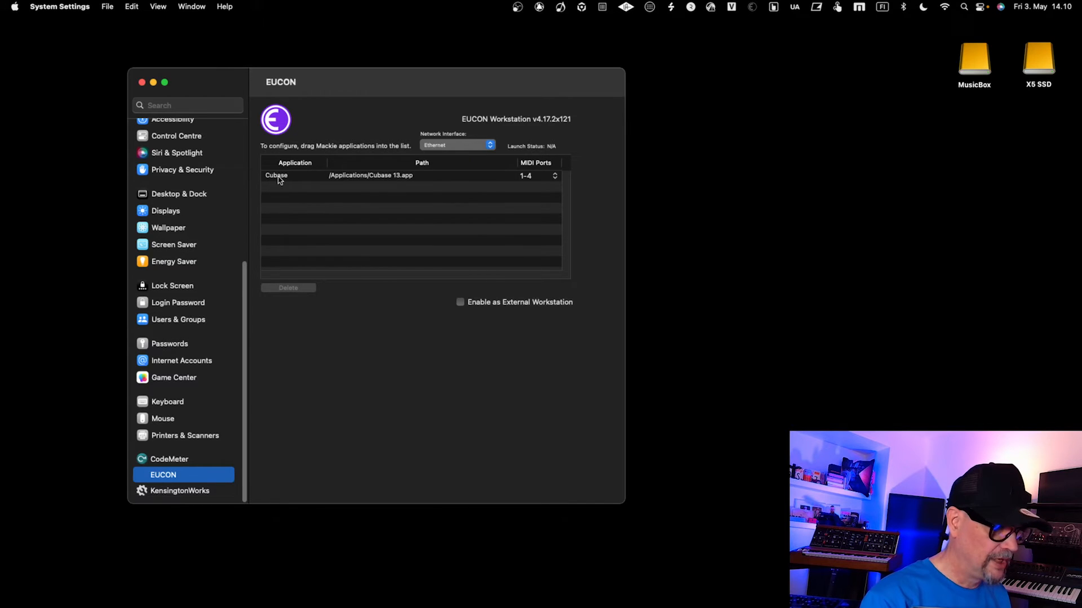
pyautogui.moveTo(476, 172)
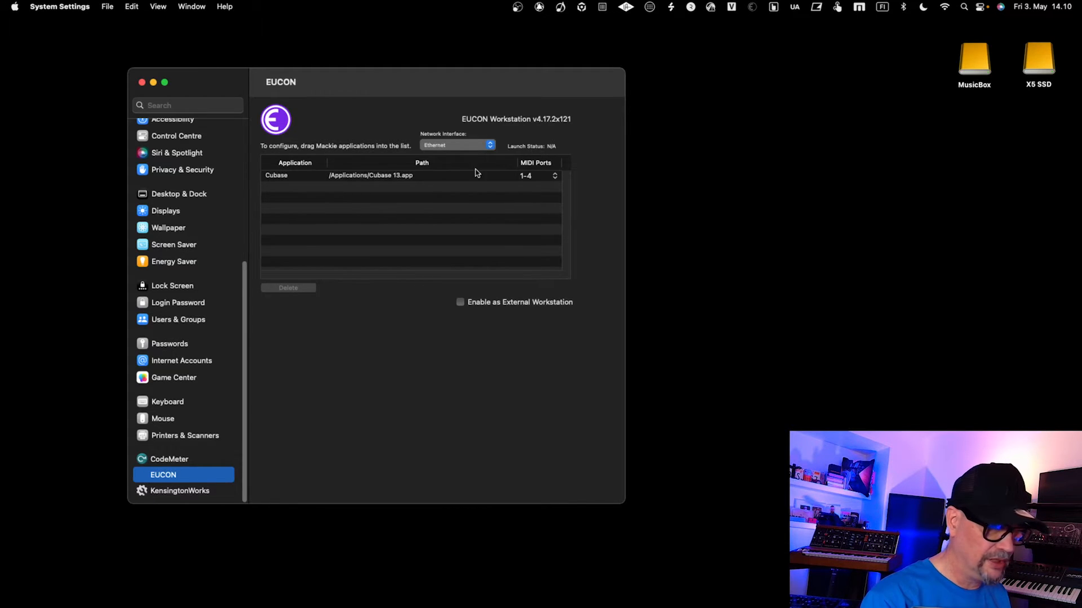
pyautogui.moveTo(524, 180)
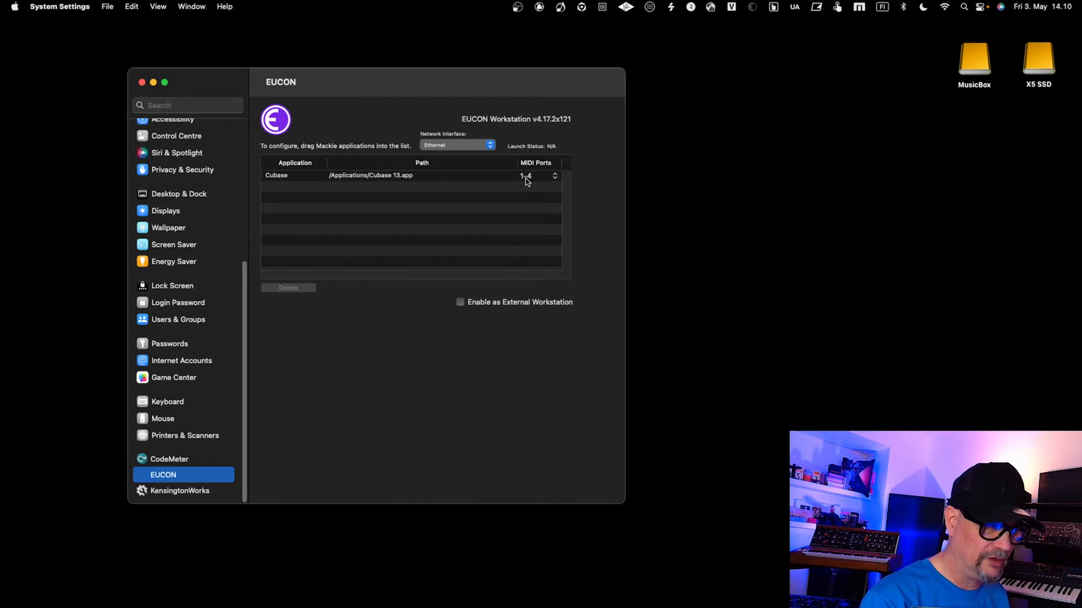
pyautogui.moveTo(692, 263)
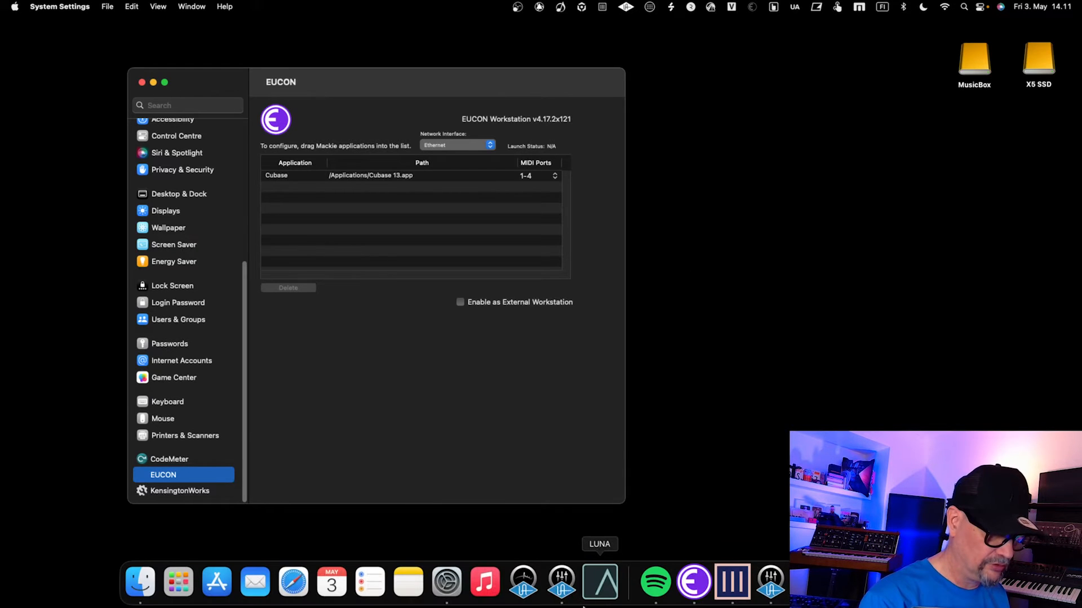
pyautogui.moveTo(561, 582)
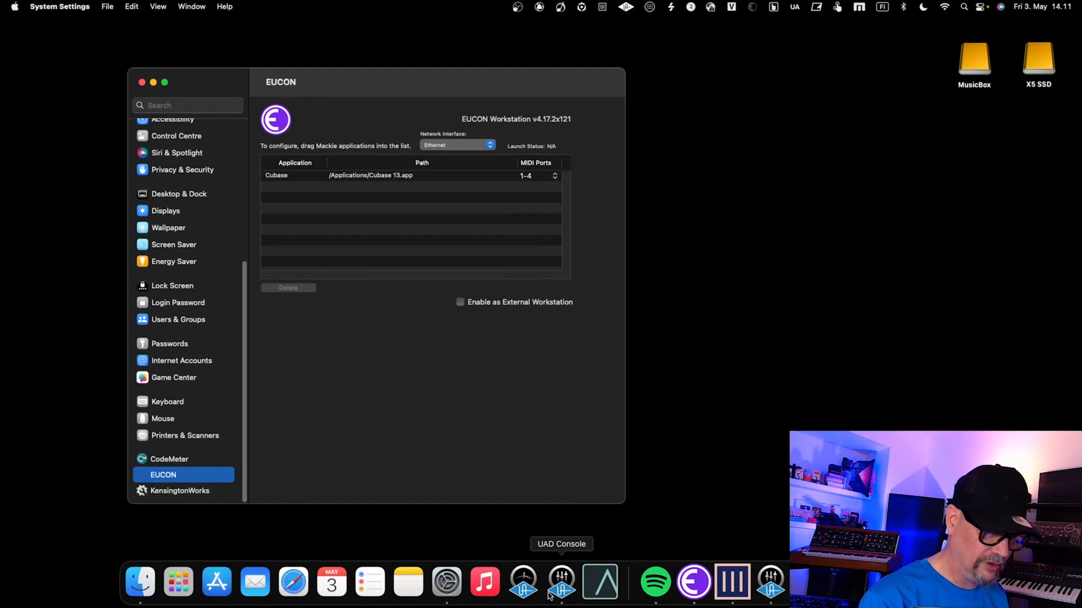
pyautogui.moveTo(558, 433)
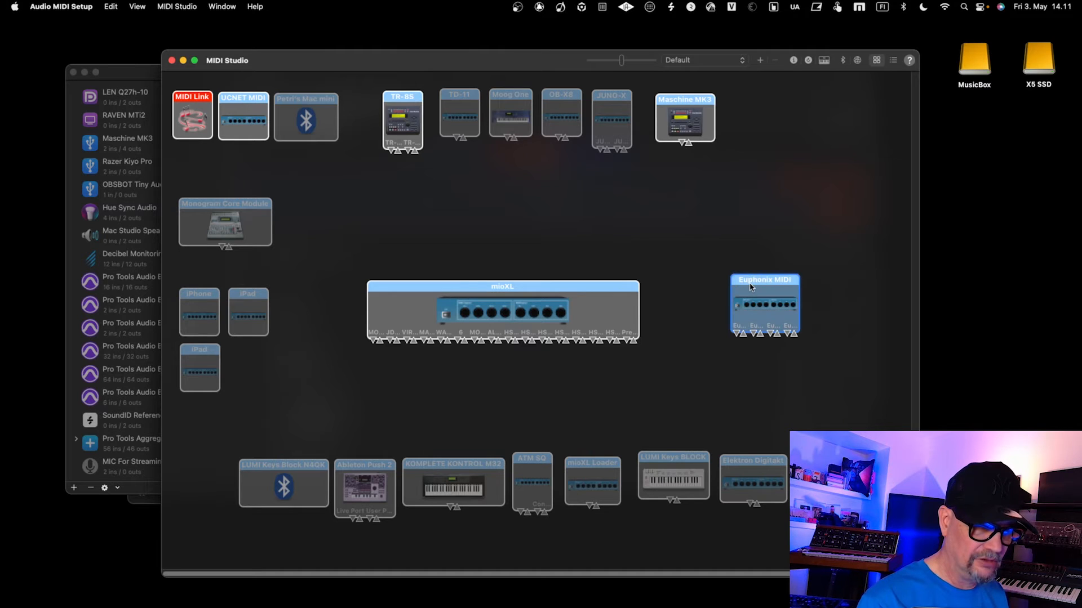
pyautogui.moveTo(748, 287)
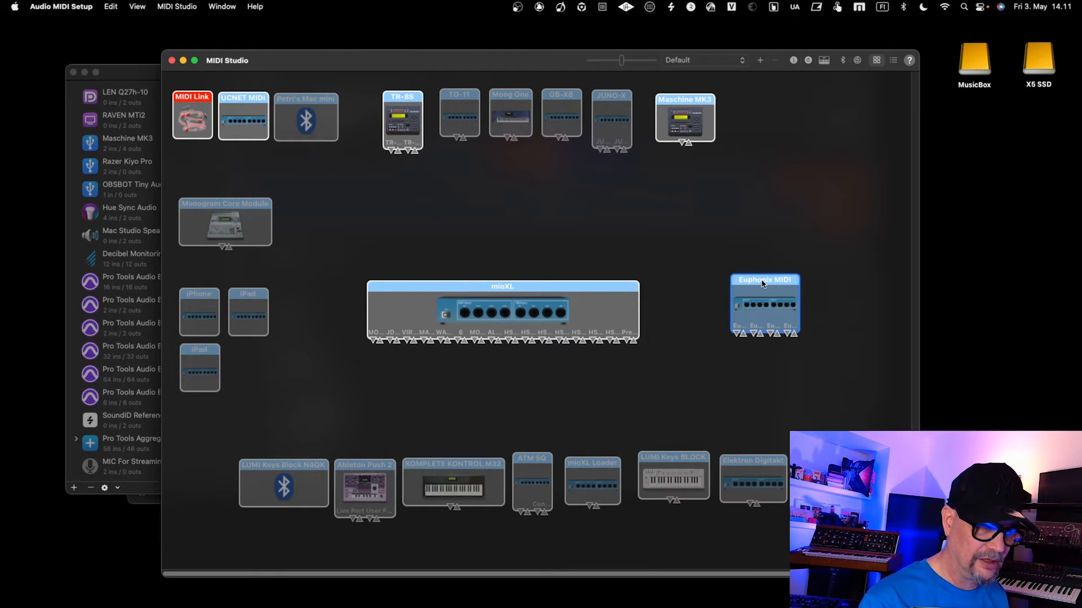
# Step: Inspect the Euphonix MIDI device's Ports 1–4 and return to the MIDI Studio overview
pyautogui.doubleClick(764, 306)
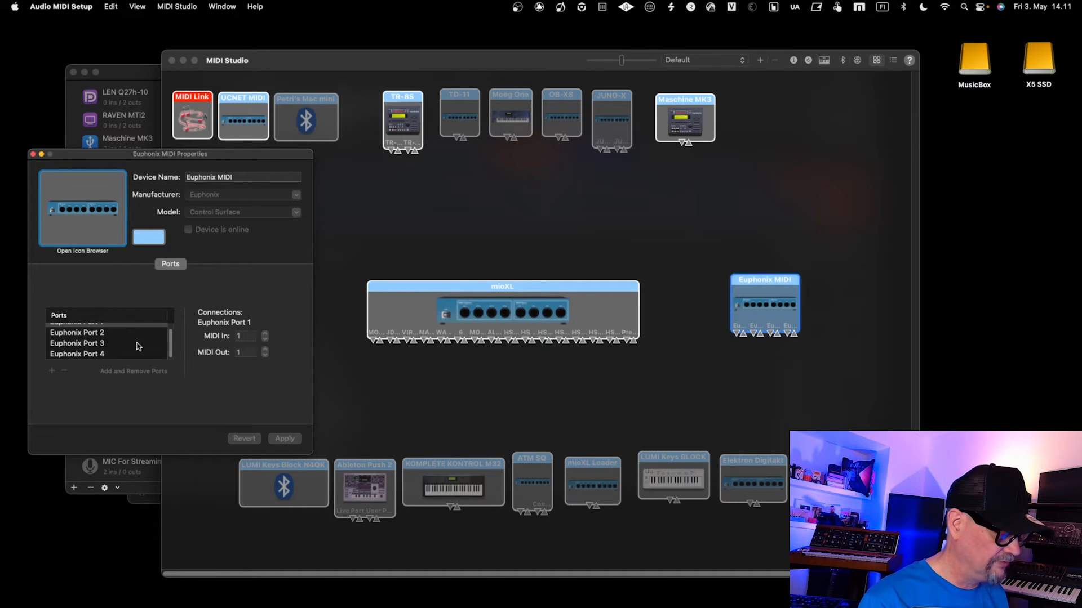
pyautogui.scroll(3)
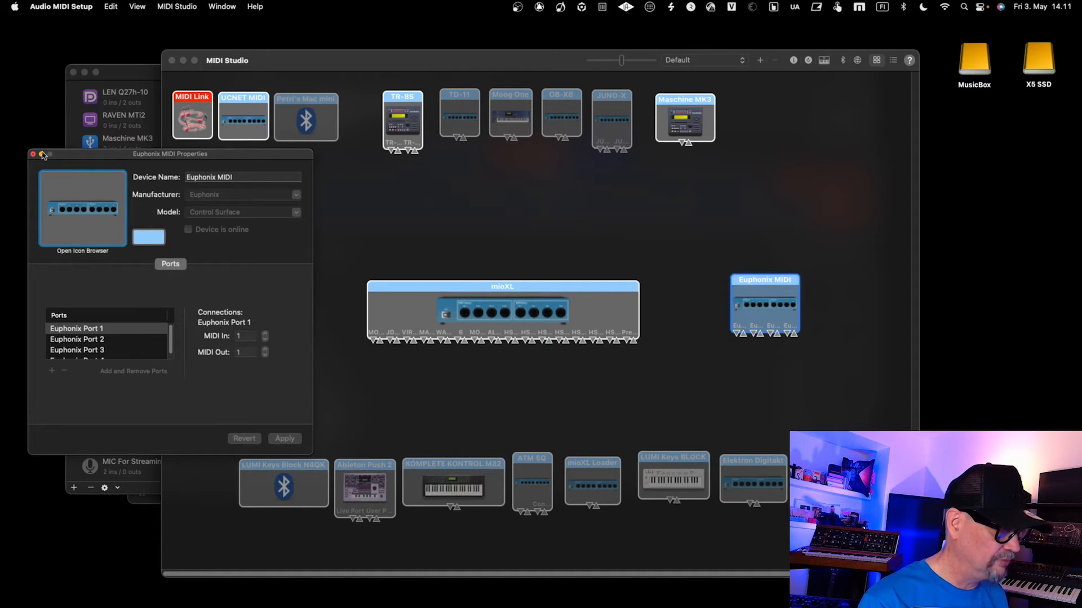
pyautogui.click(32, 154)
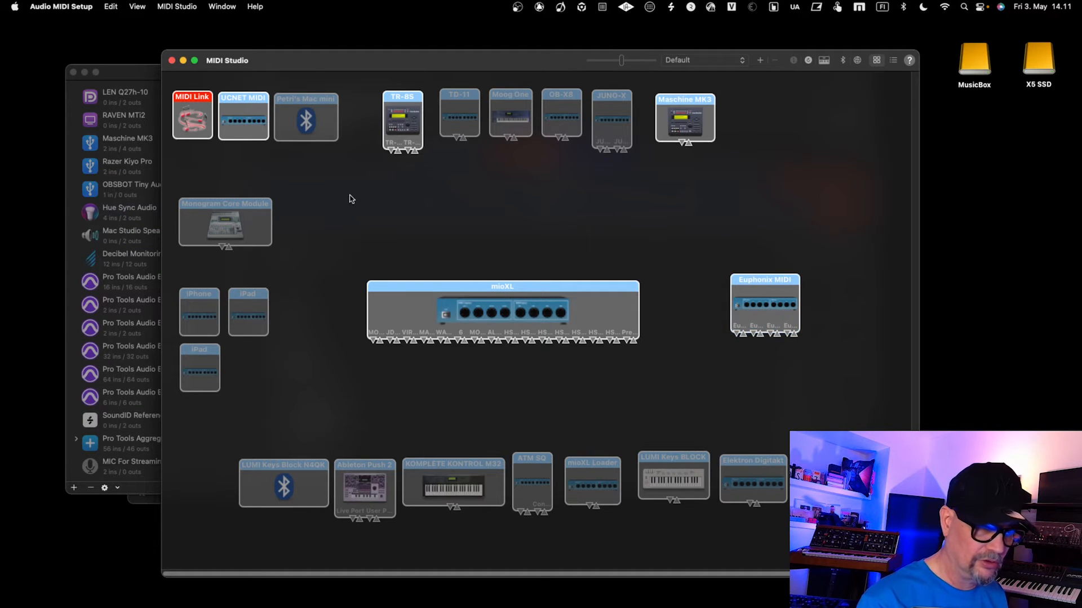
pyautogui.moveTo(365, 207)
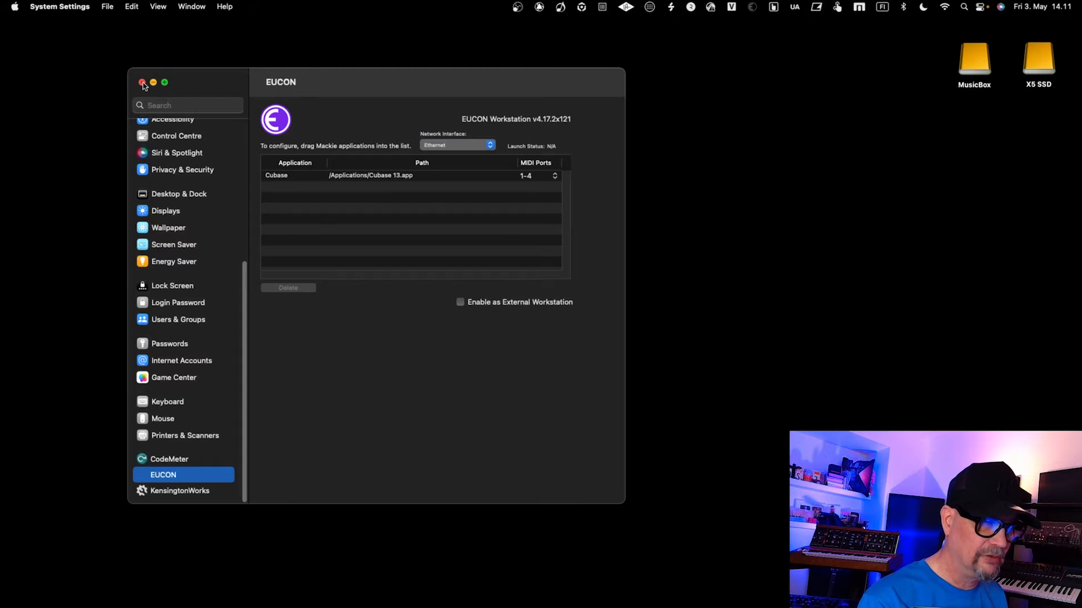
# Step: Close the System Settings window, leaving the empty desktop
pyautogui.click(143, 82)
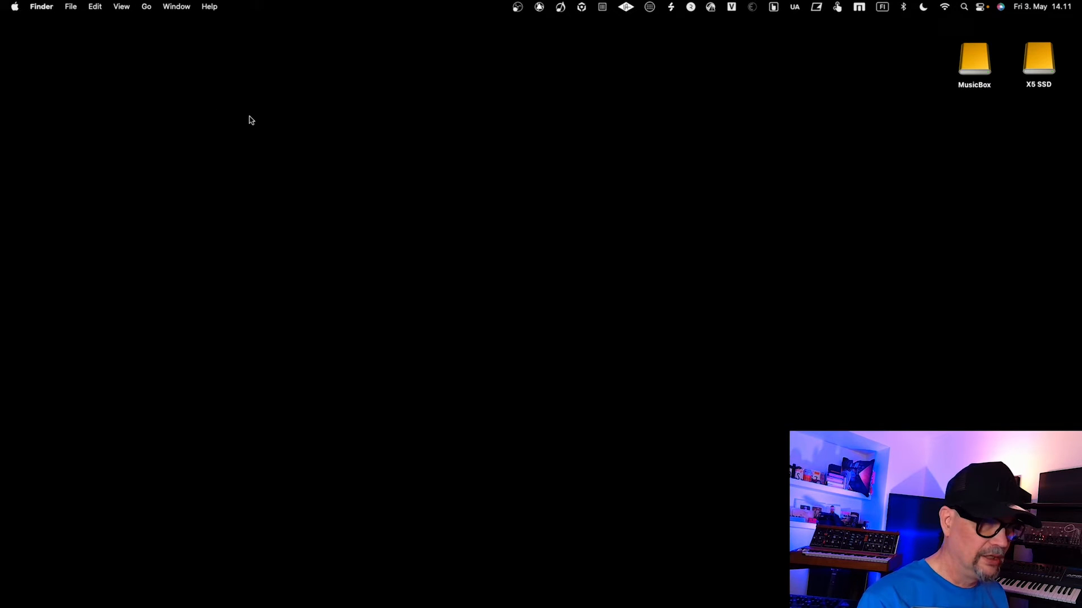
pyautogui.moveTo(415, 284)
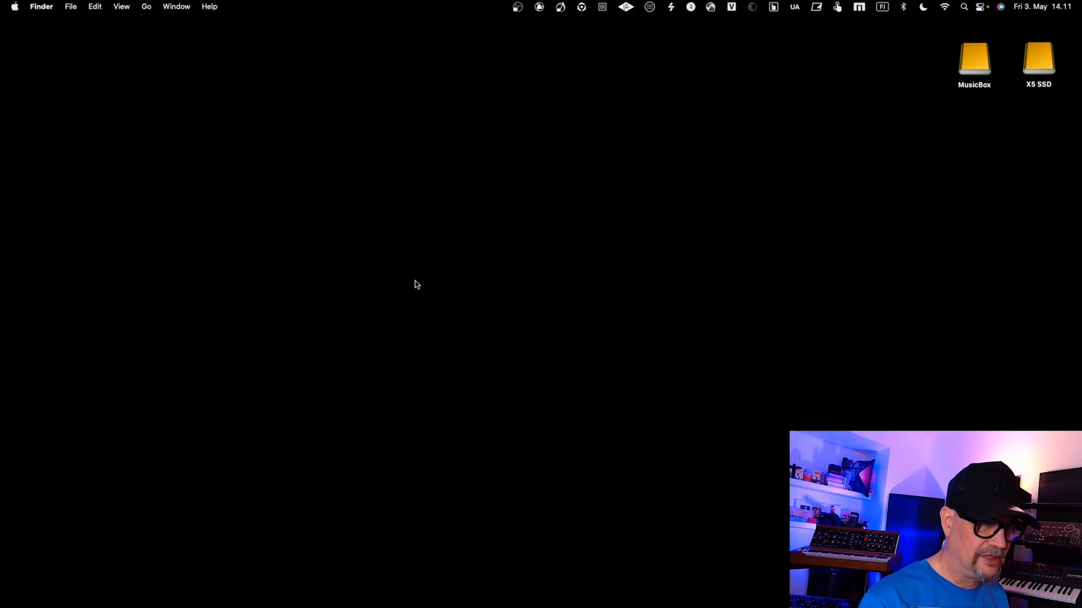
pyautogui.moveTo(474, 294)
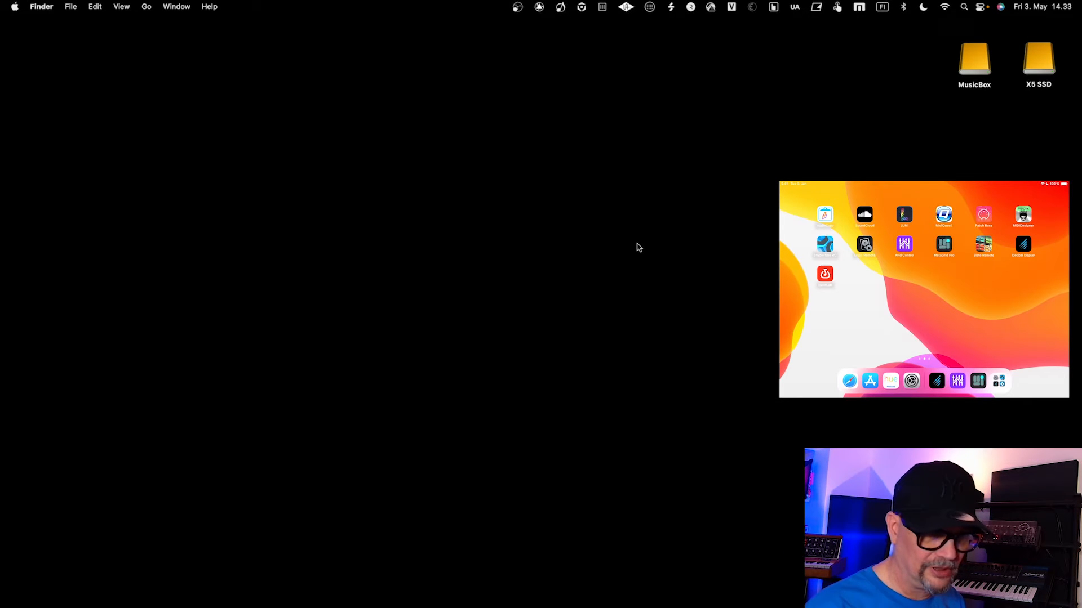
pyautogui.moveTo(654, 210)
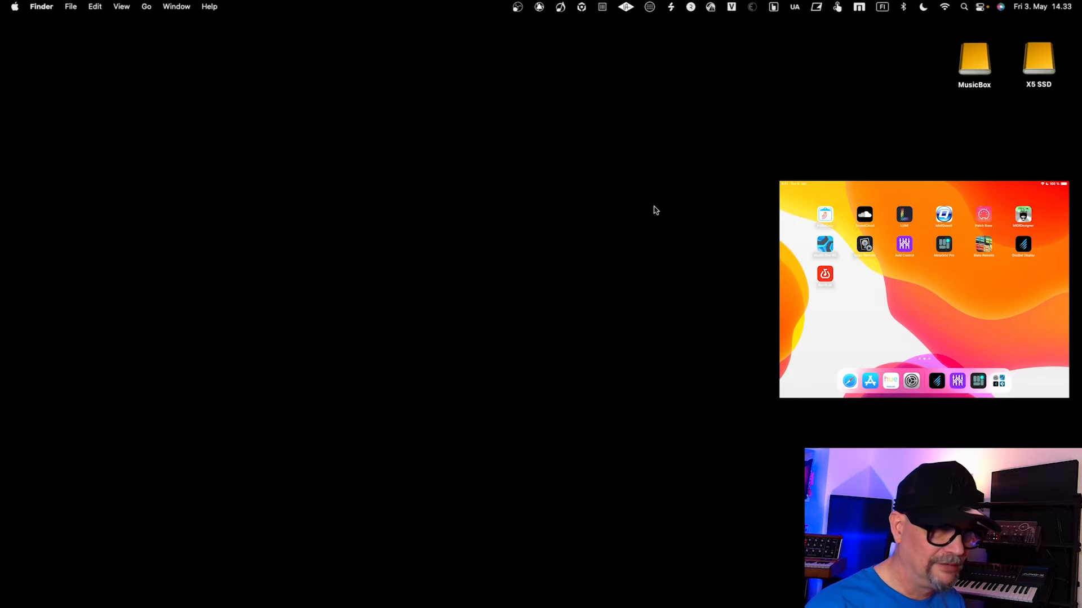
pyautogui.moveTo(753, 7)
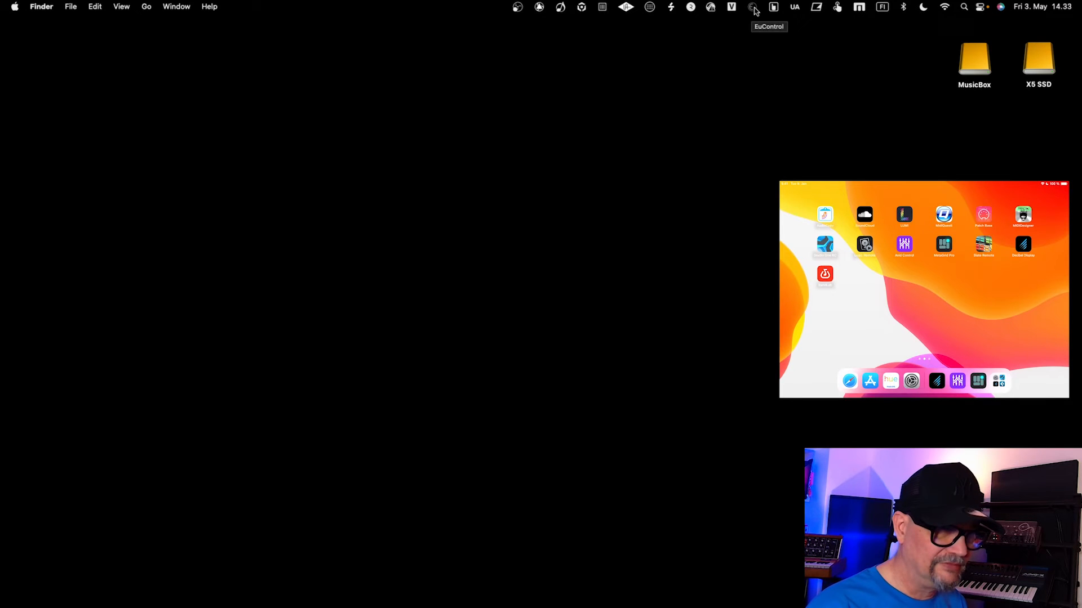
# Step: Bring up EuControl Settings from the menu bar icon
pyautogui.click(752, 6)
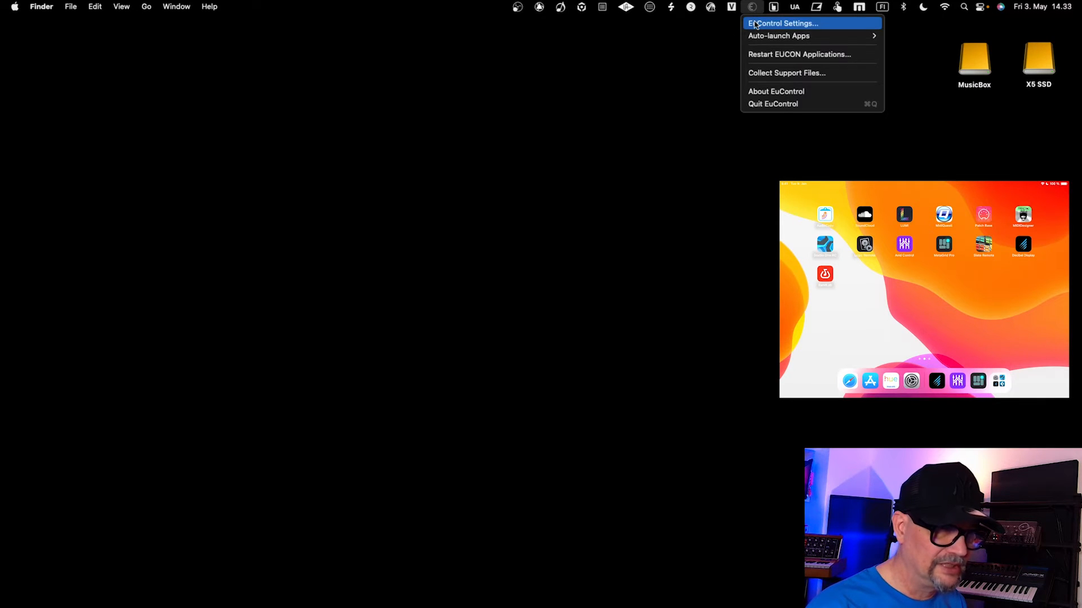
pyautogui.click(780, 23)
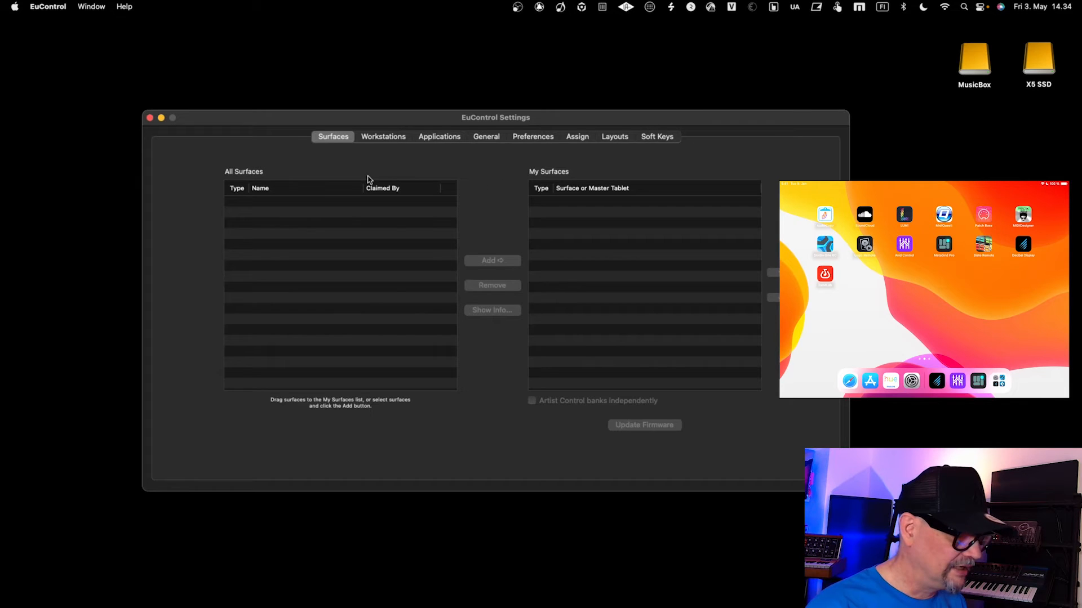
pyautogui.moveTo(496, 209)
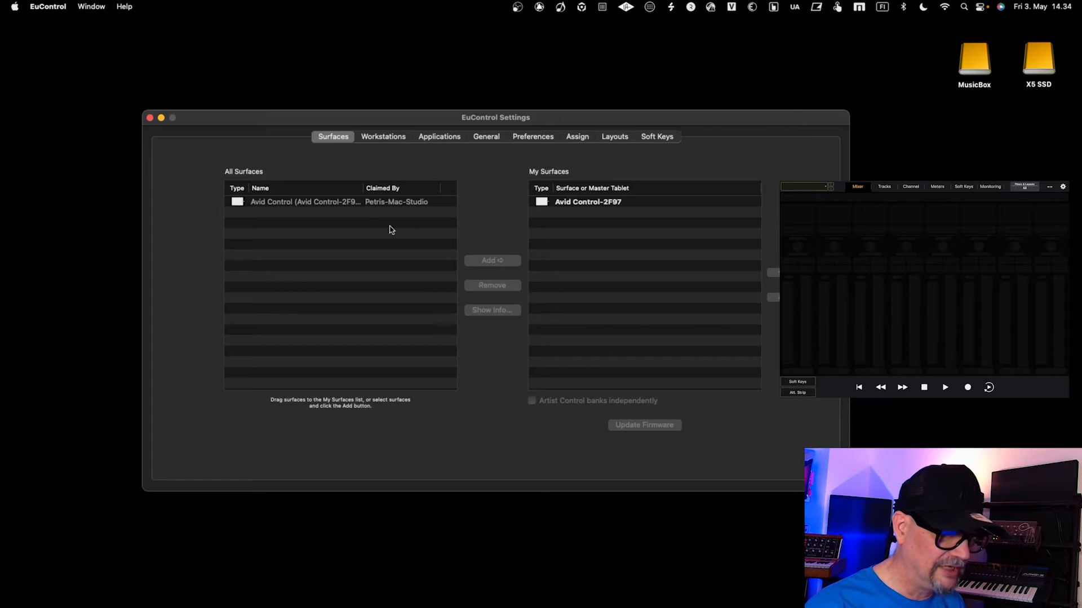
# Step: Remove Avid Control-2F97 from My Surfaces, then add it back from All Surfaces
pyautogui.click(587, 201)
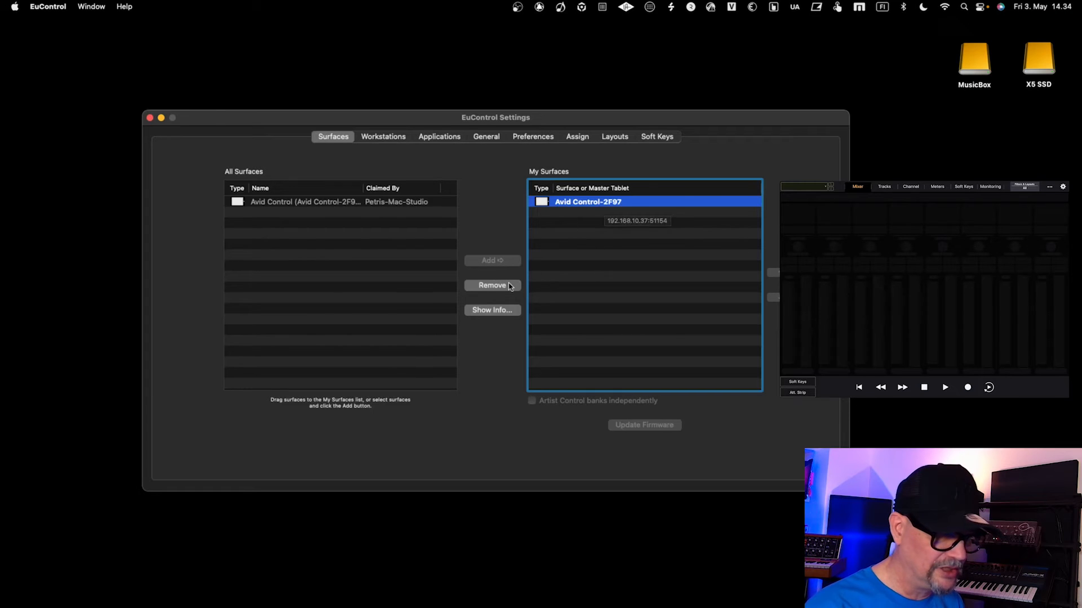
pyautogui.click(493, 285)
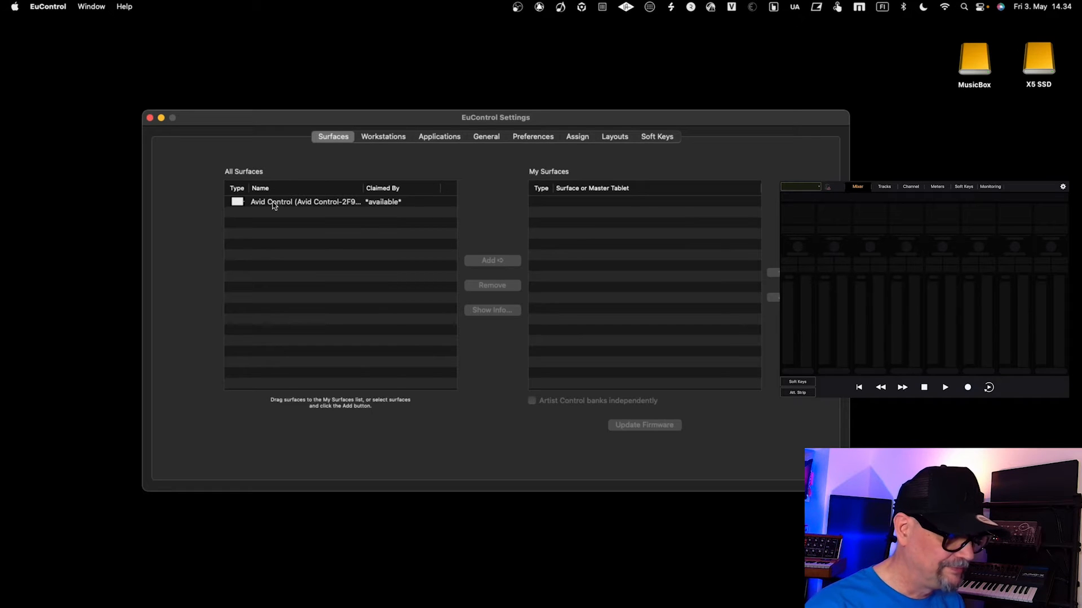
pyautogui.click(305, 201)
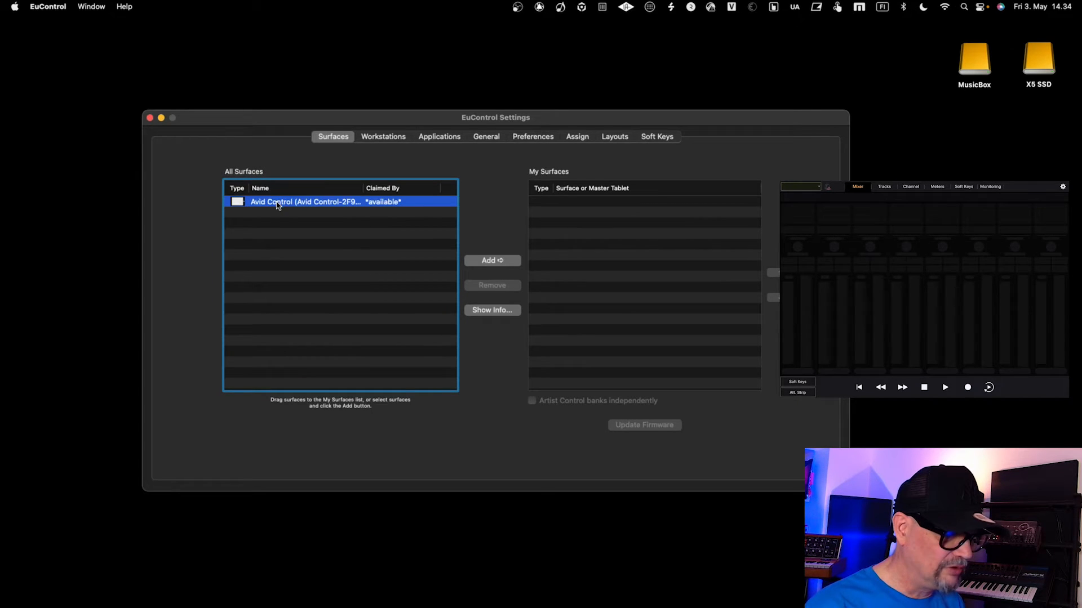
pyautogui.click(492, 261)
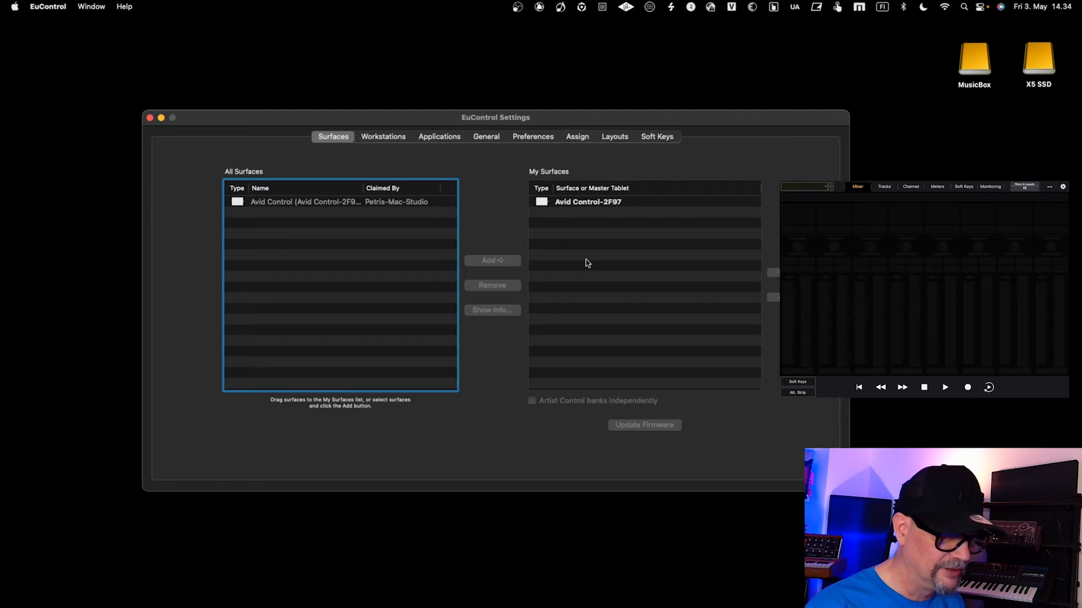
pyautogui.moveTo(589, 253)
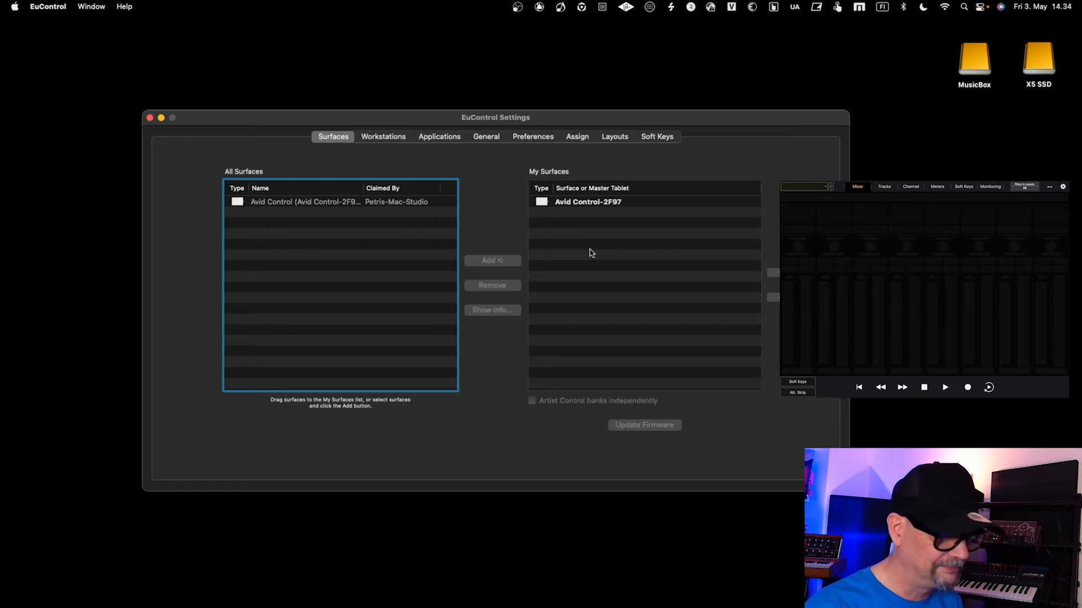
pyautogui.moveTo(260, 158)
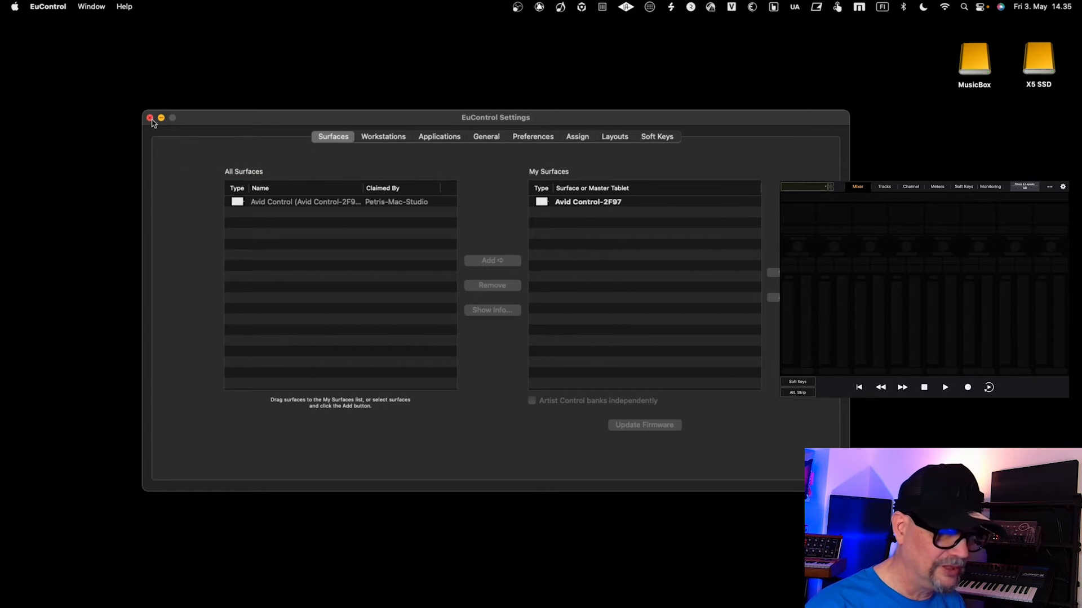
# Step: Close EuControl settings and open Cubase's Studio Setup with the Add Device list shown
pyautogui.click(150, 117)
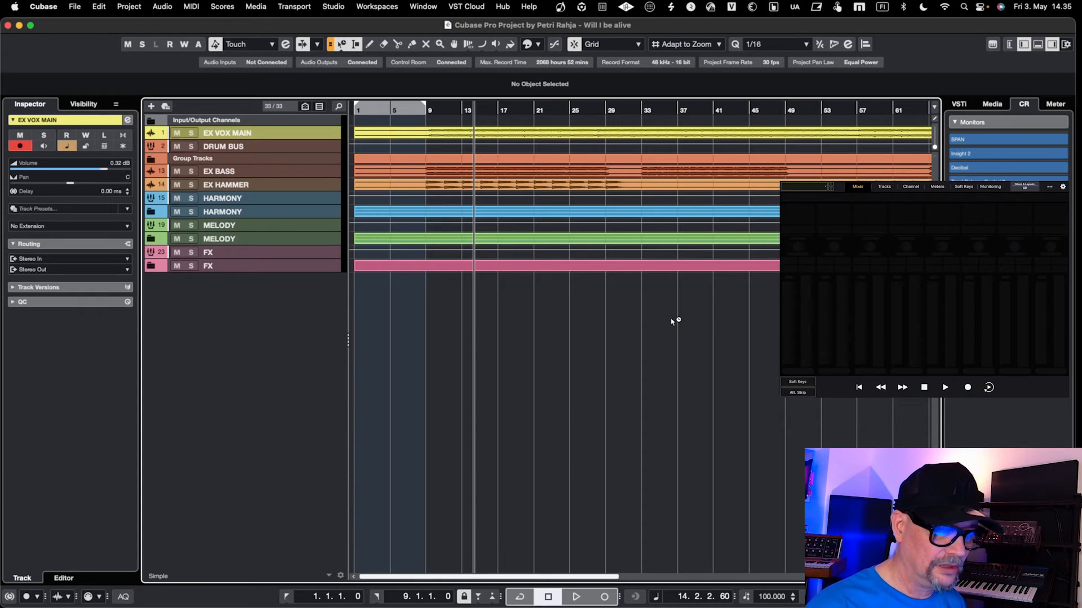
pyautogui.moveTo(542, 269)
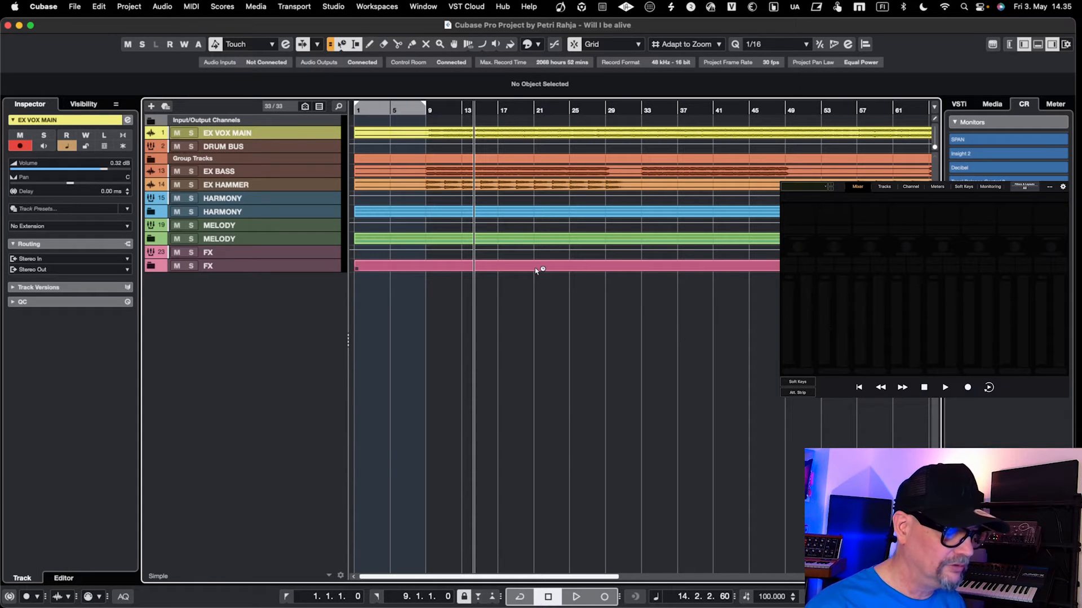
pyautogui.moveTo(338, 12)
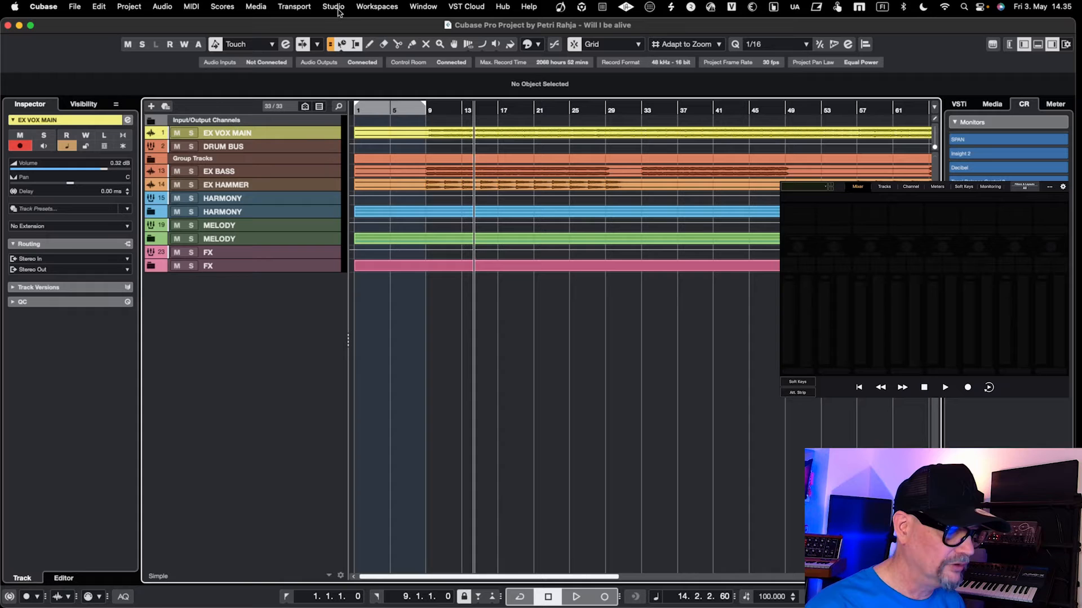
pyautogui.click(334, 7)
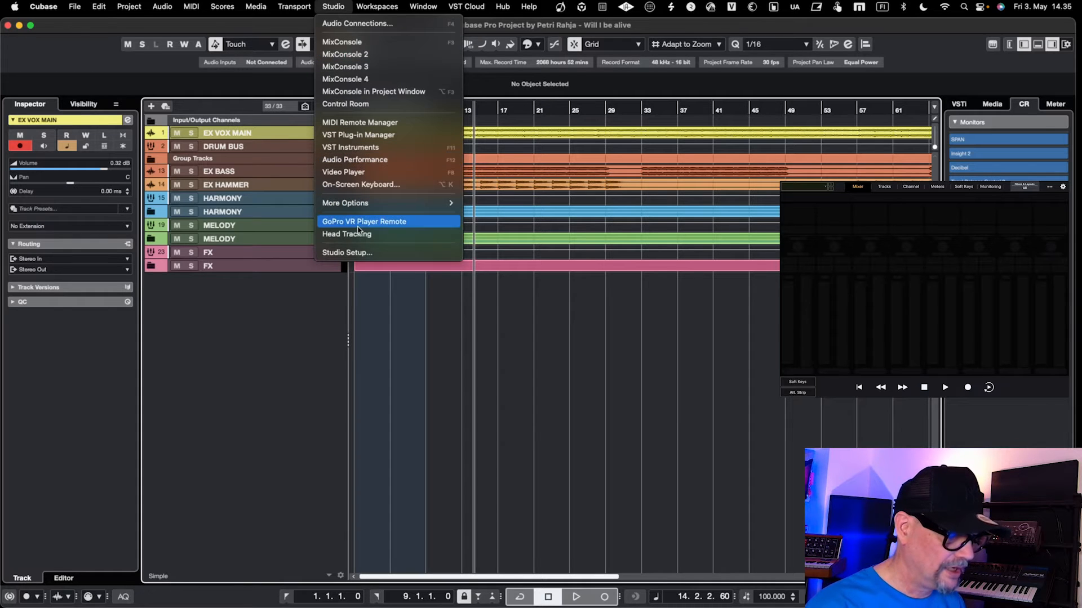
pyautogui.moveTo(364, 253)
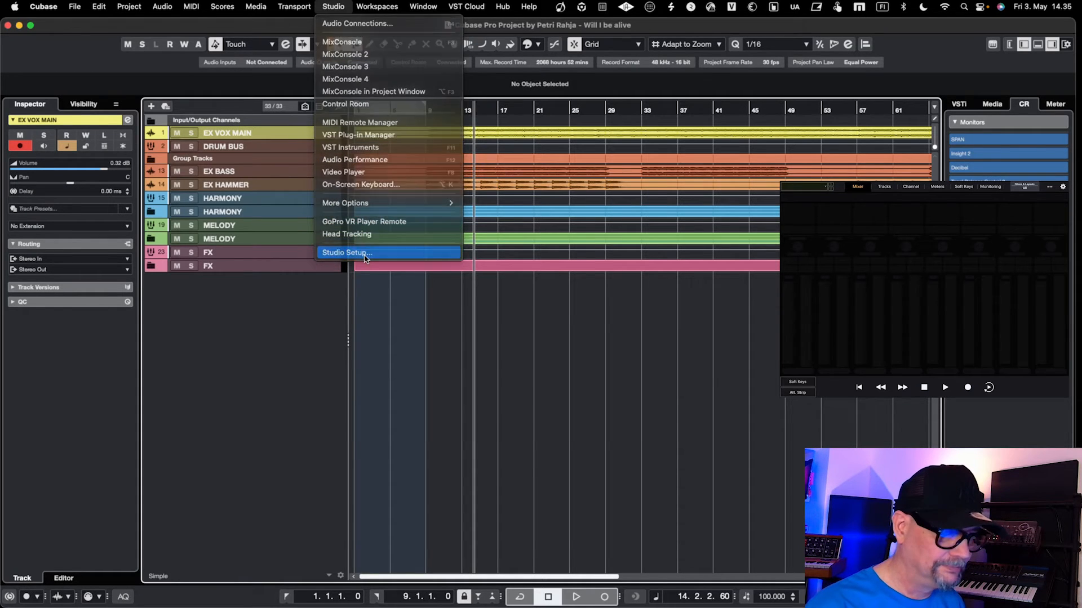
pyautogui.click(345, 252)
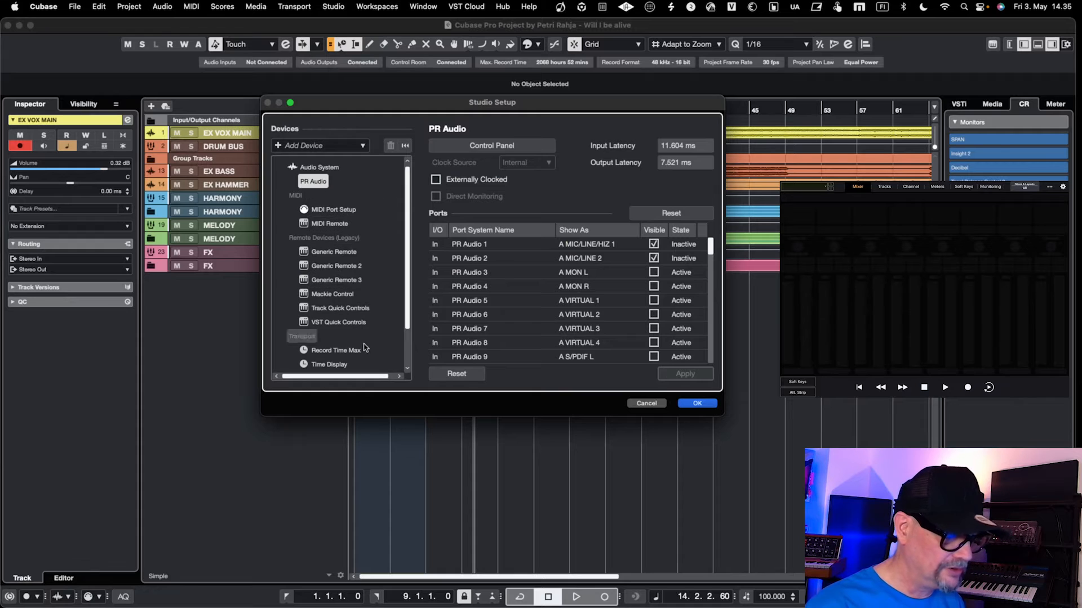
pyautogui.moveTo(338, 322)
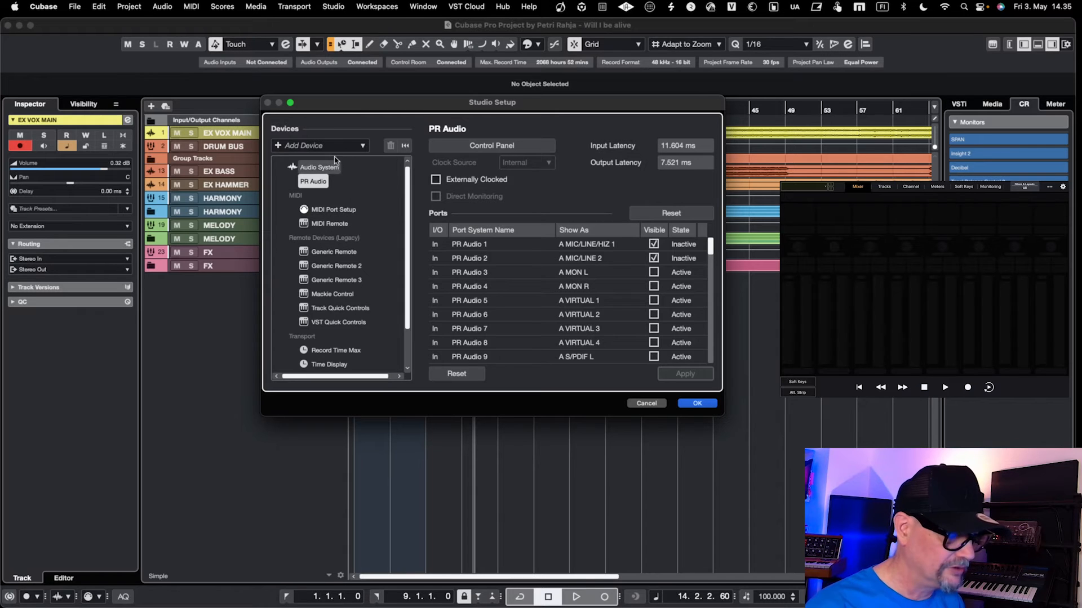
pyautogui.moveTo(281, 148)
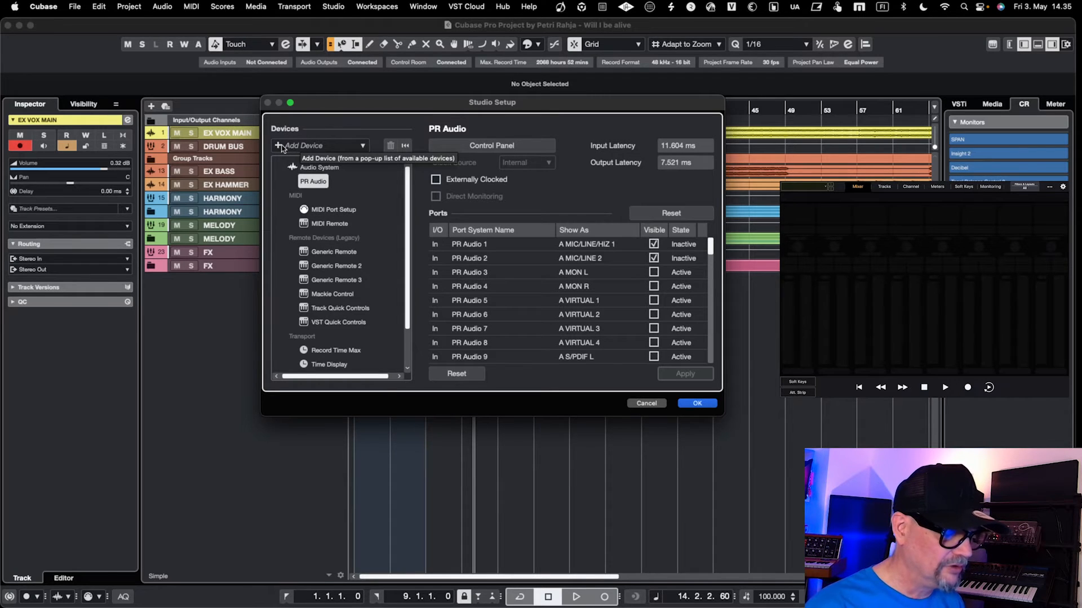
pyautogui.click(319, 145)
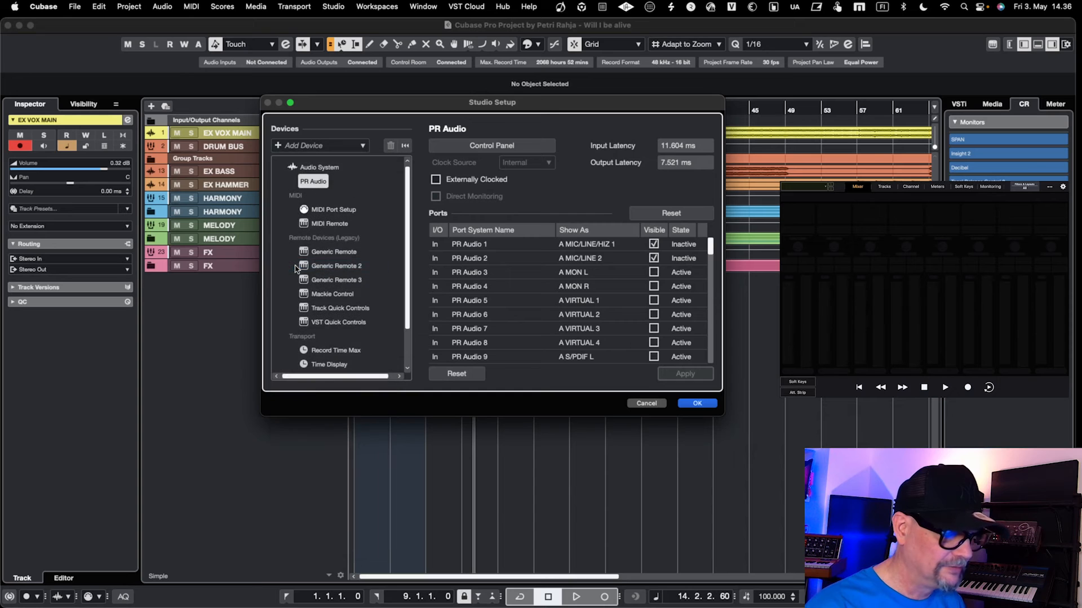
# Step: Add EuCon as a remote device with default channel types and confirm with OK
pyautogui.click(309, 251)
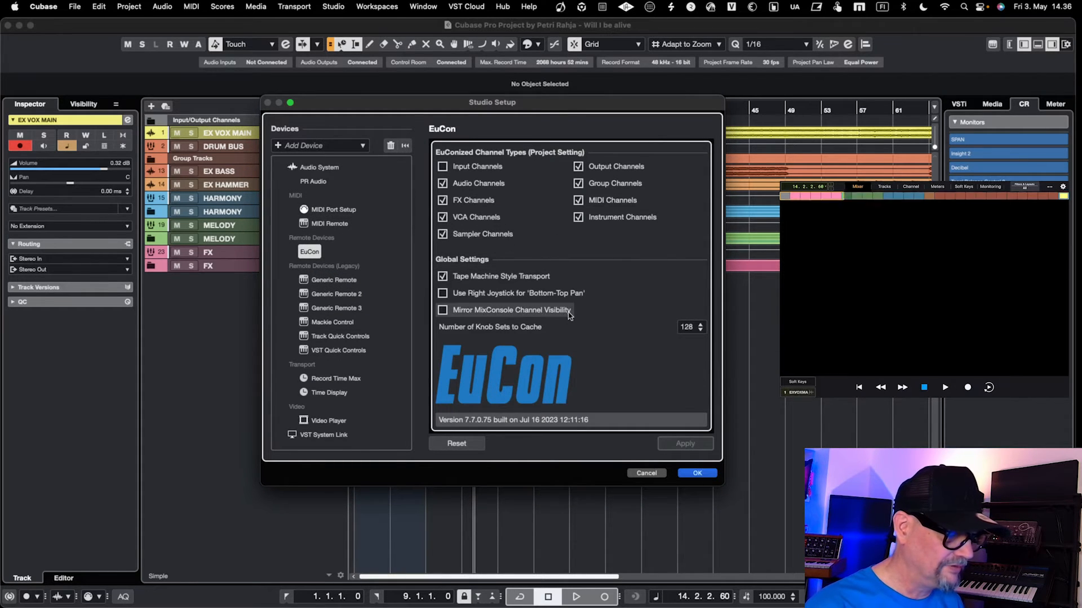
pyautogui.moveTo(571, 310)
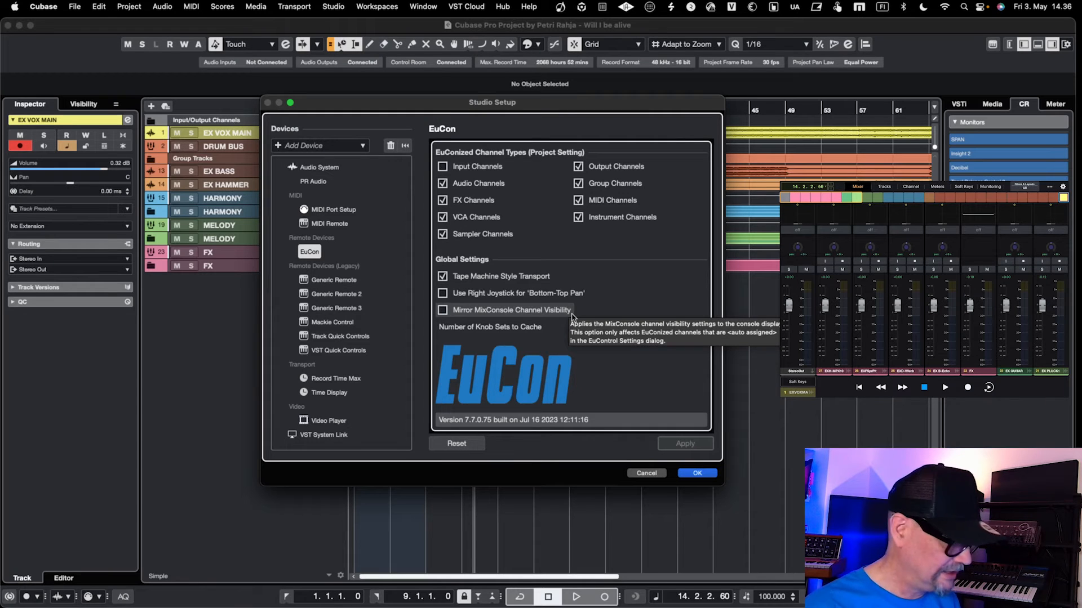
pyautogui.moveTo(582, 329)
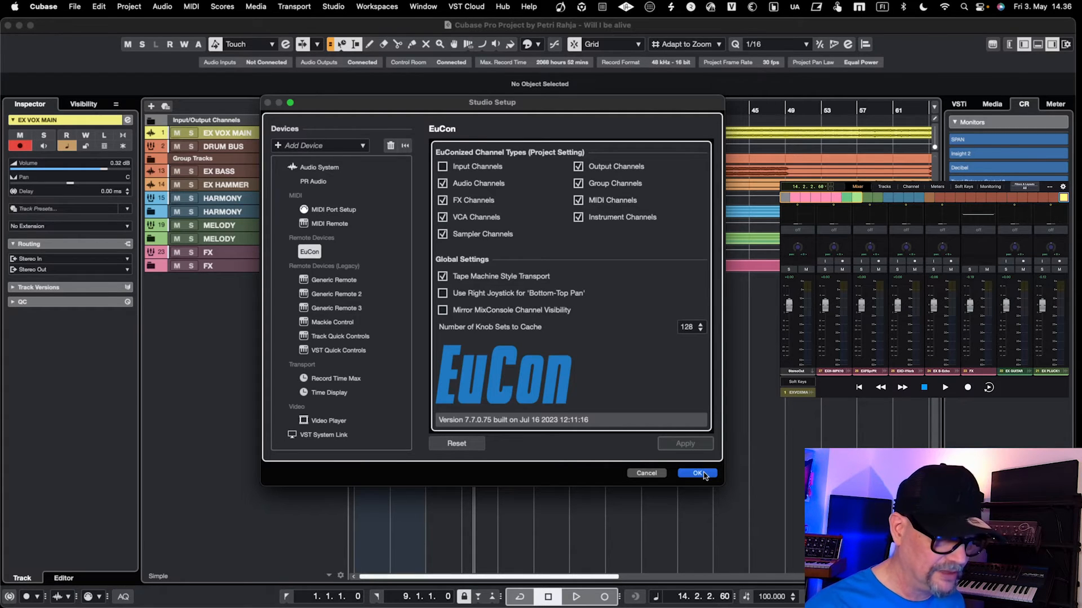
pyautogui.click(697, 473)
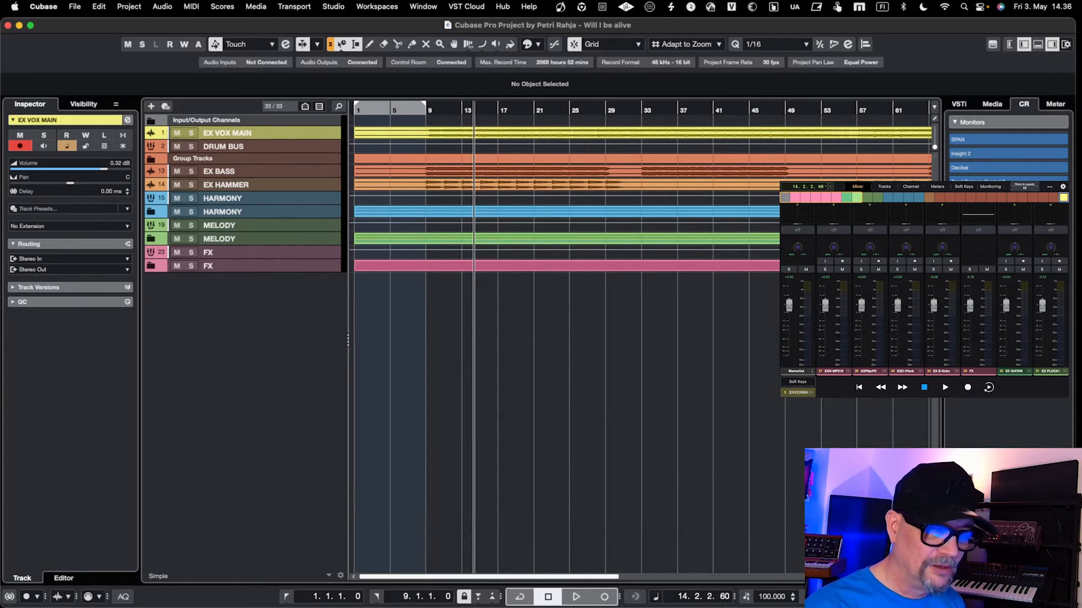
pyautogui.moveTo(1053, 44)
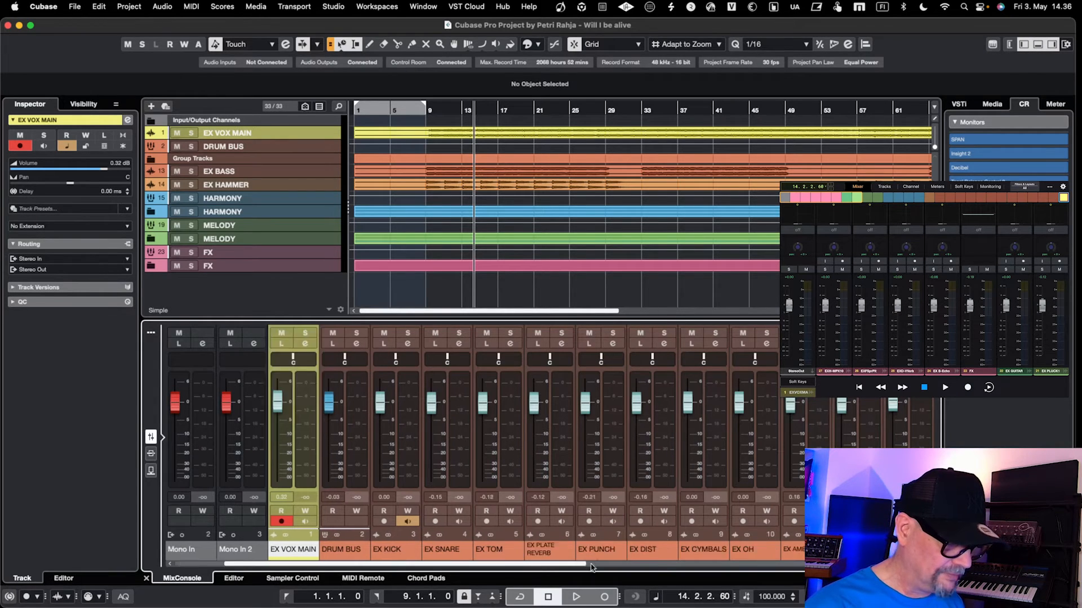
# Step: Show the MixConsole in the lower zone with EX VOX MAIN soloed at -2.82 dB
pyautogui.hscroll(3)
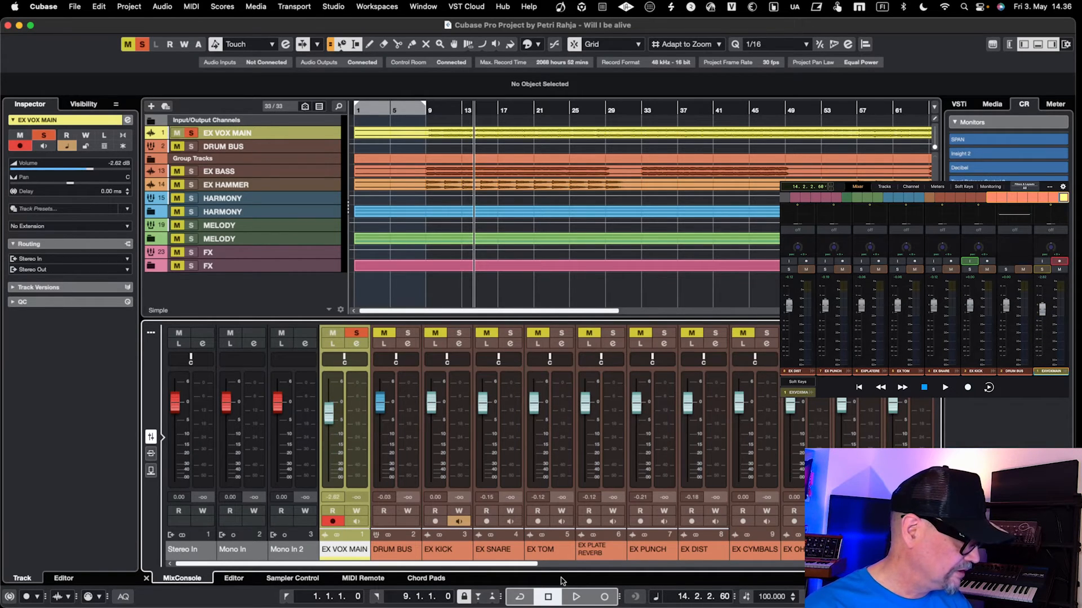
pyautogui.click(576, 598)
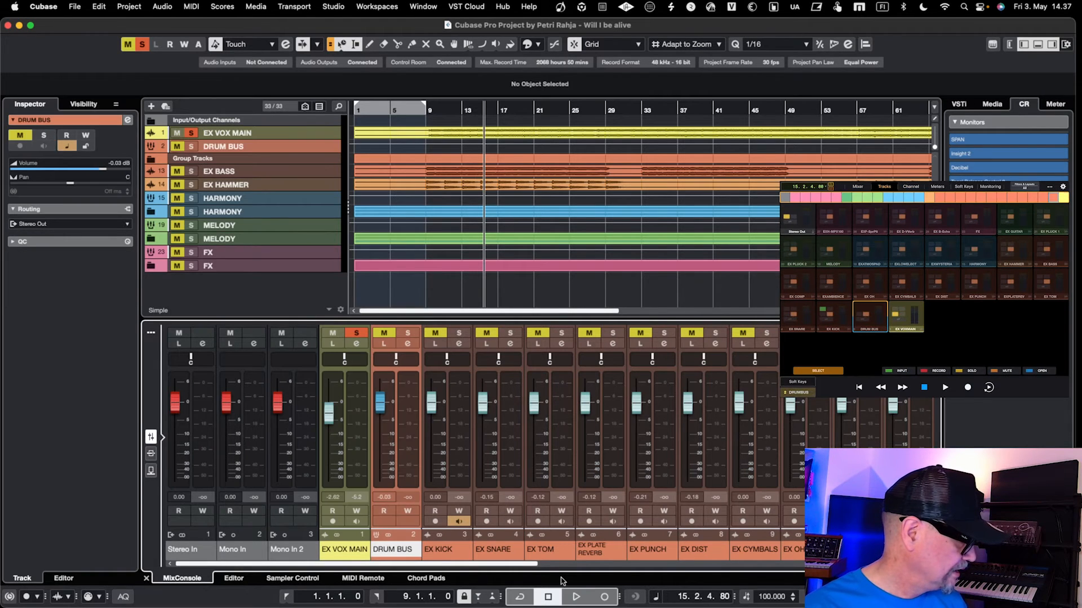
# Step: Select EX KICK on Avid Control, toggle its solo, and show its Pan section
pyautogui.click(448, 549)
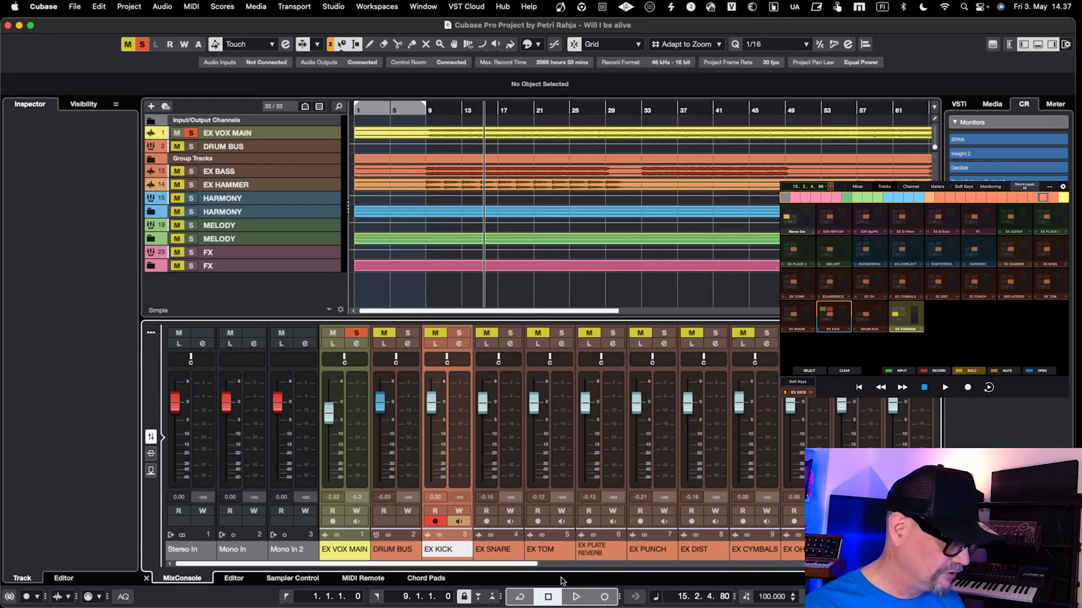
pyautogui.click(407, 334)
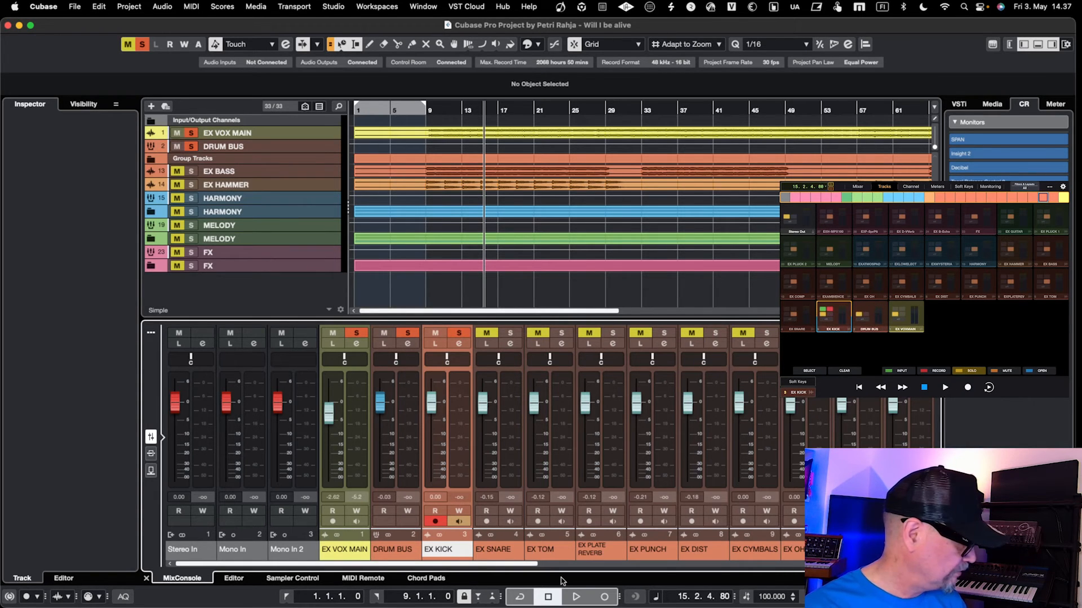
pyautogui.click(407, 333)
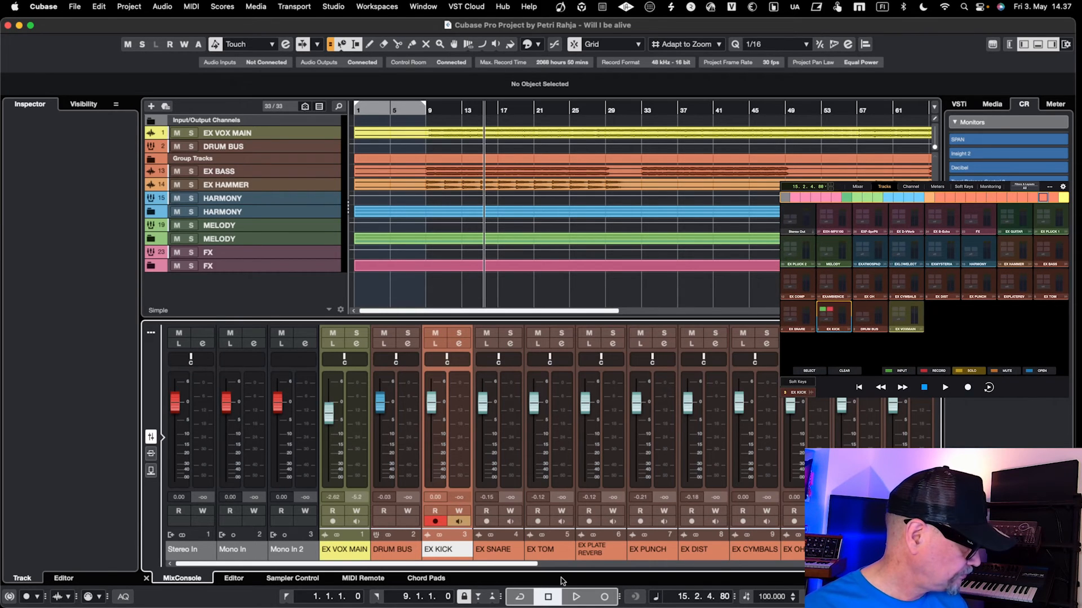
pyautogui.click(127, 44)
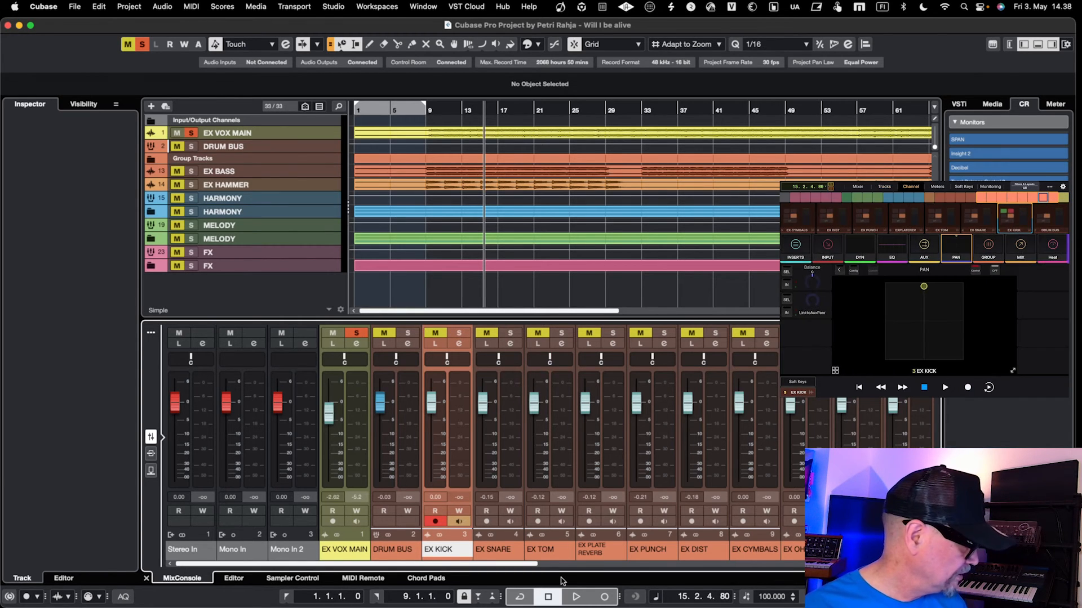
# Step: Show Inserts, select EX VOX MAIN in the MixConsole, and switch Avid Control to Soft Keys
pyautogui.click(794, 248)
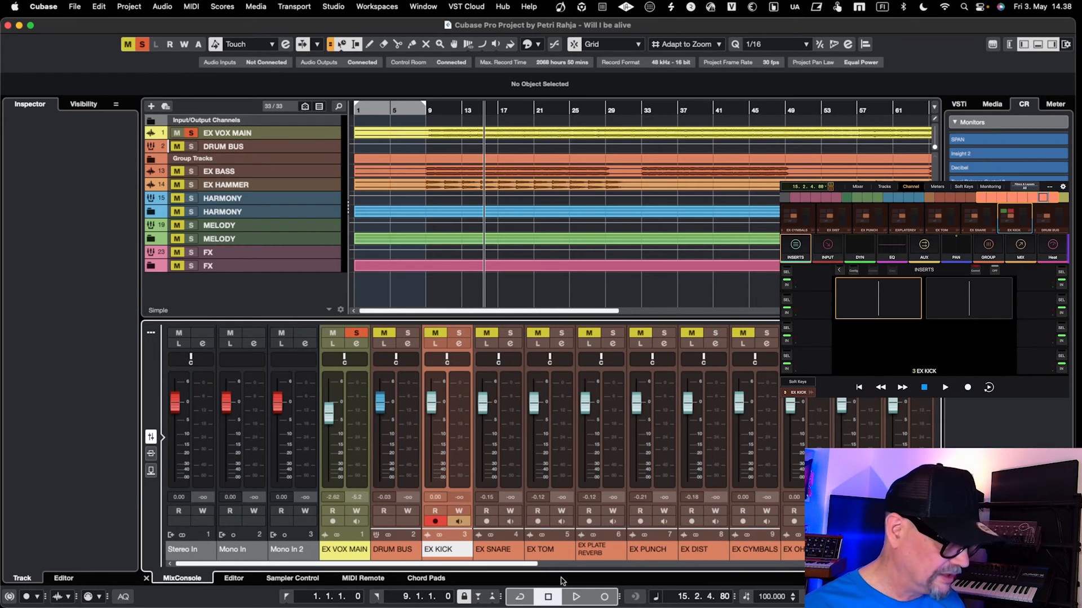
pyautogui.click(345, 549)
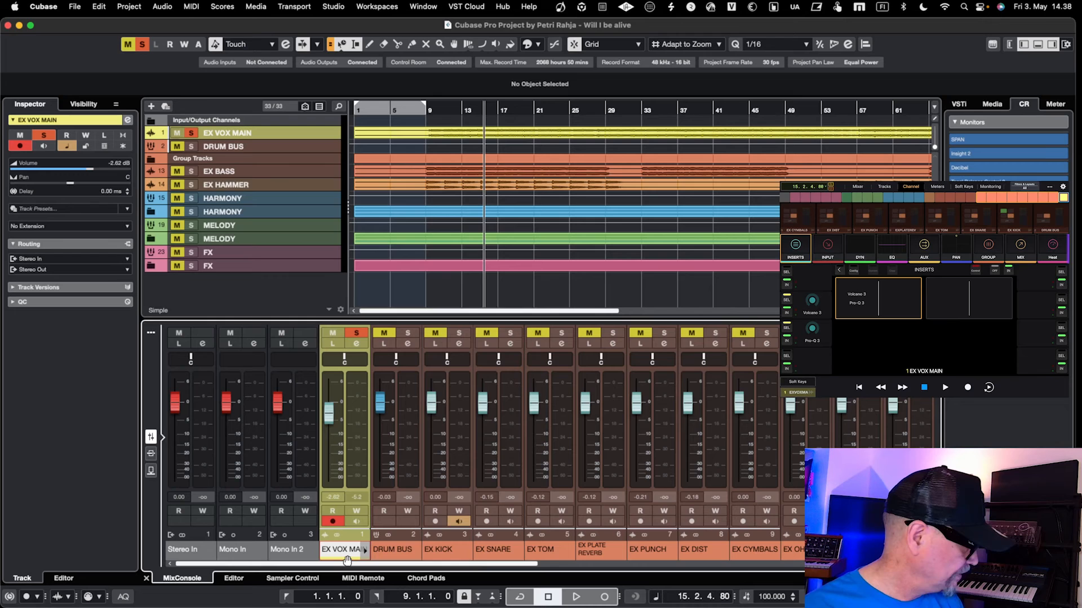
pyautogui.moveTo(348, 550)
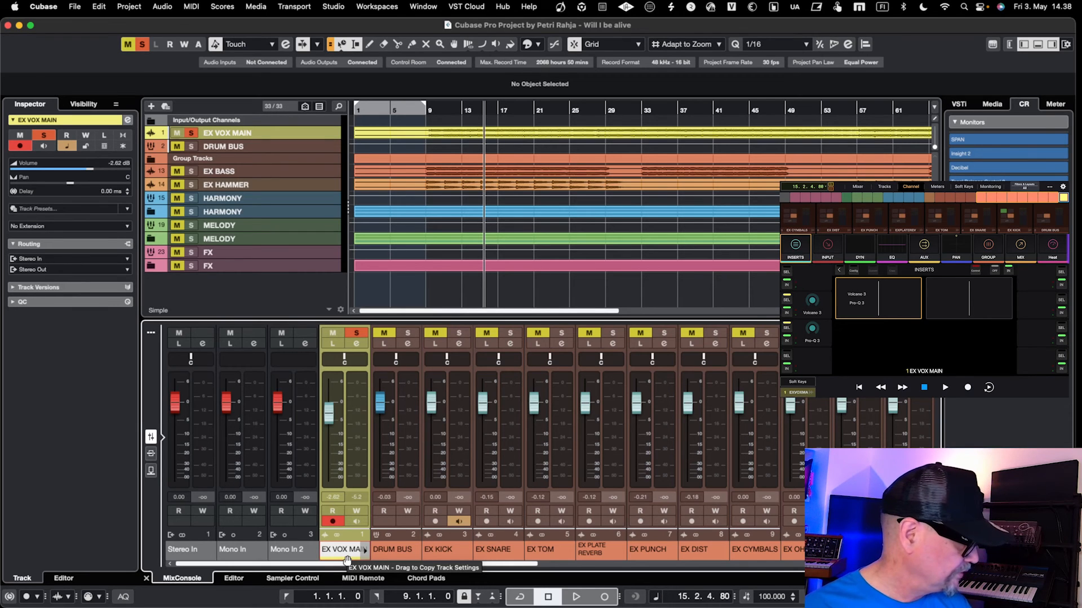
pyautogui.click(963, 186)
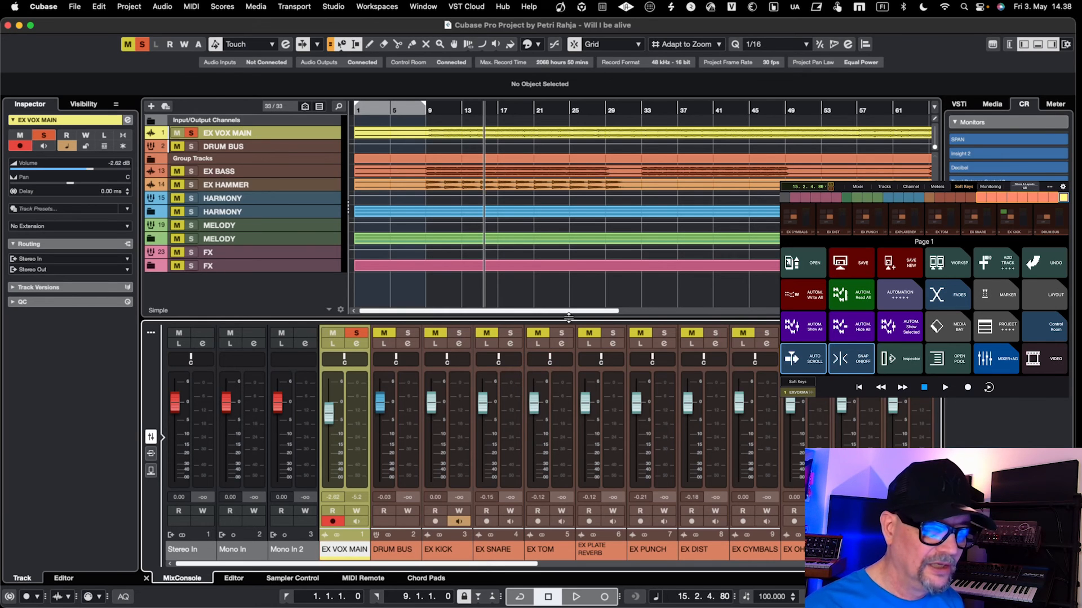
# Step: Show the Soft Keys assignments in EuControl Settings from the menu bar
pyautogui.click(749, 7)
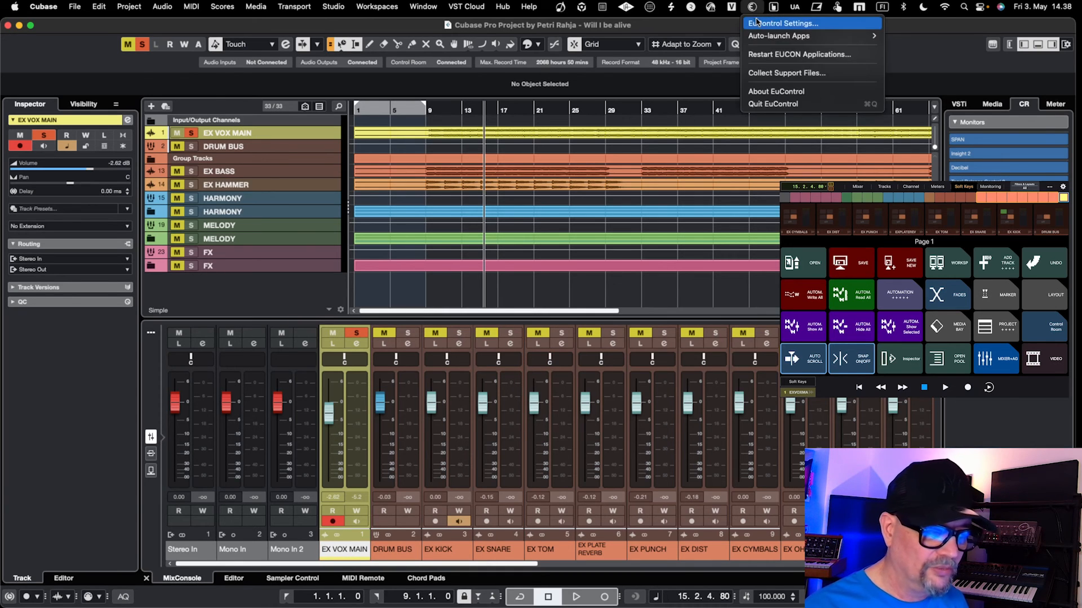
pyautogui.click(779, 22)
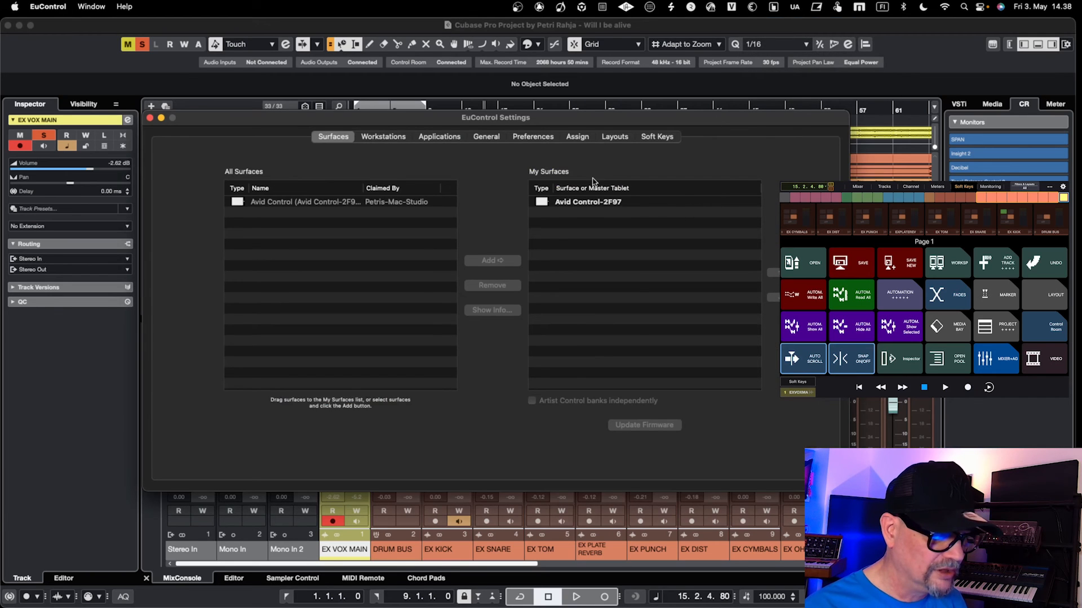
pyautogui.click(656, 136)
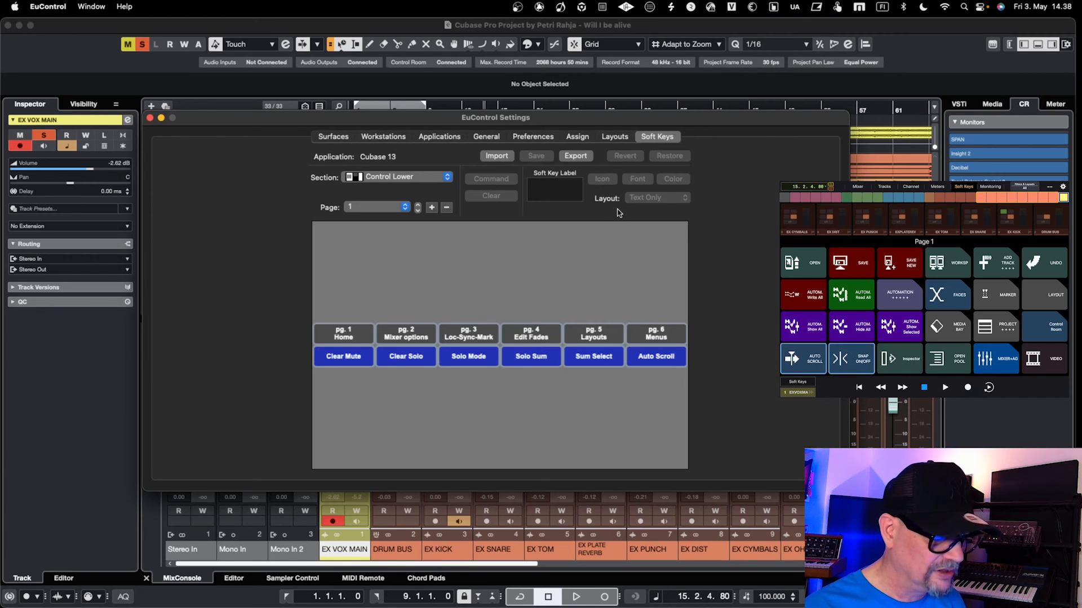
pyautogui.moveTo(581, 285)
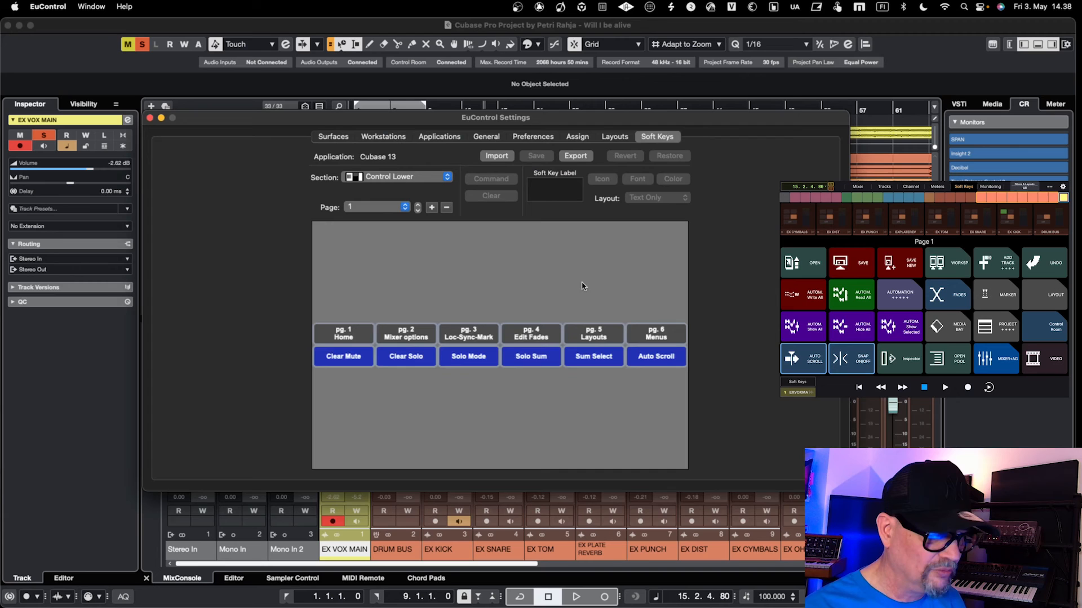
pyautogui.moveTo(396, 173)
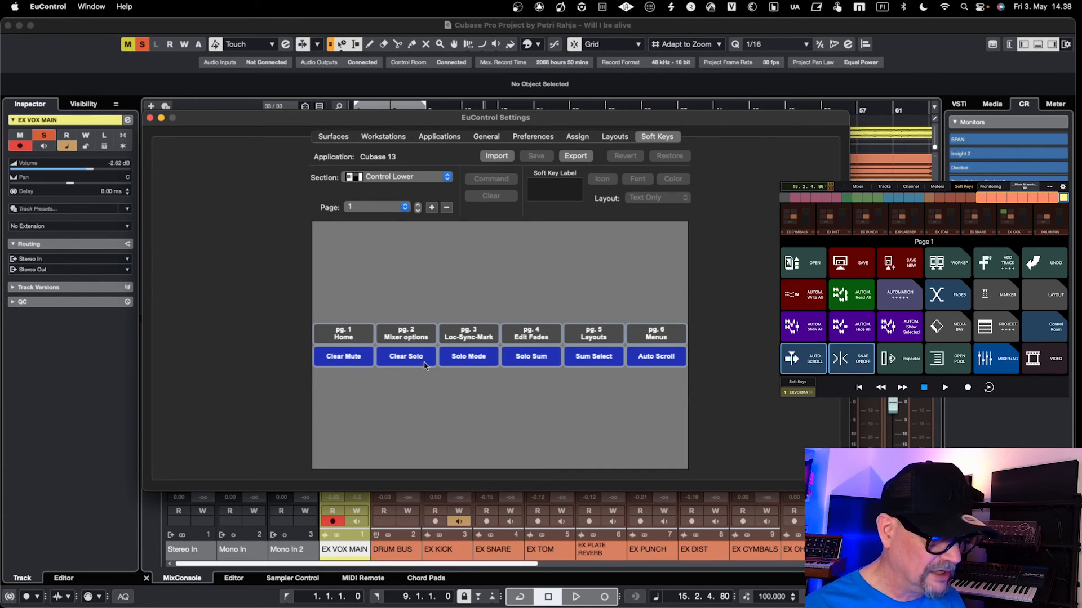
pyautogui.moveTo(527, 269)
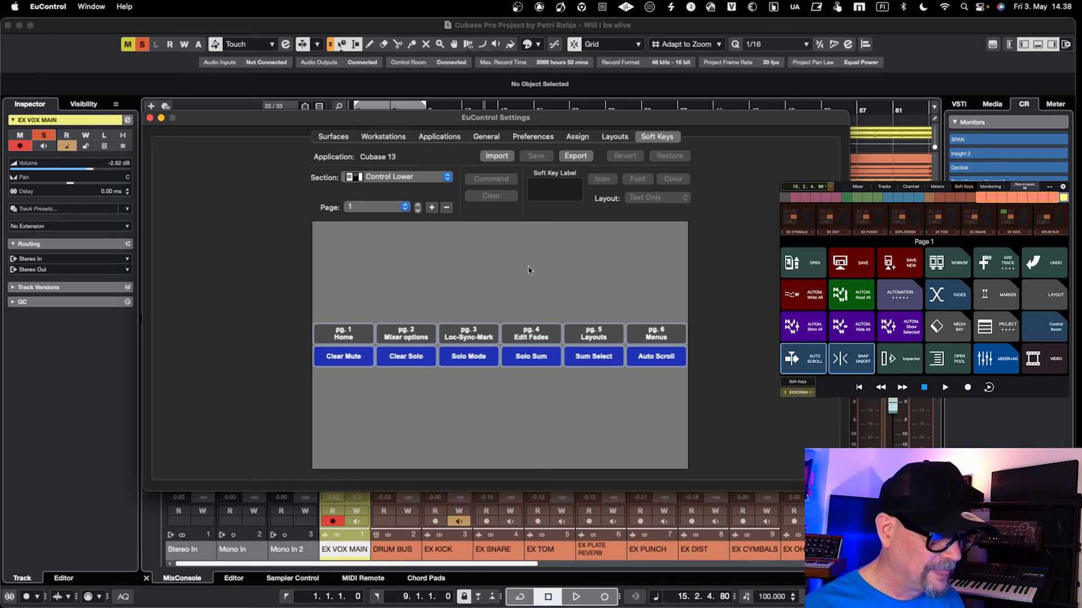
pyautogui.moveTo(382, 180)
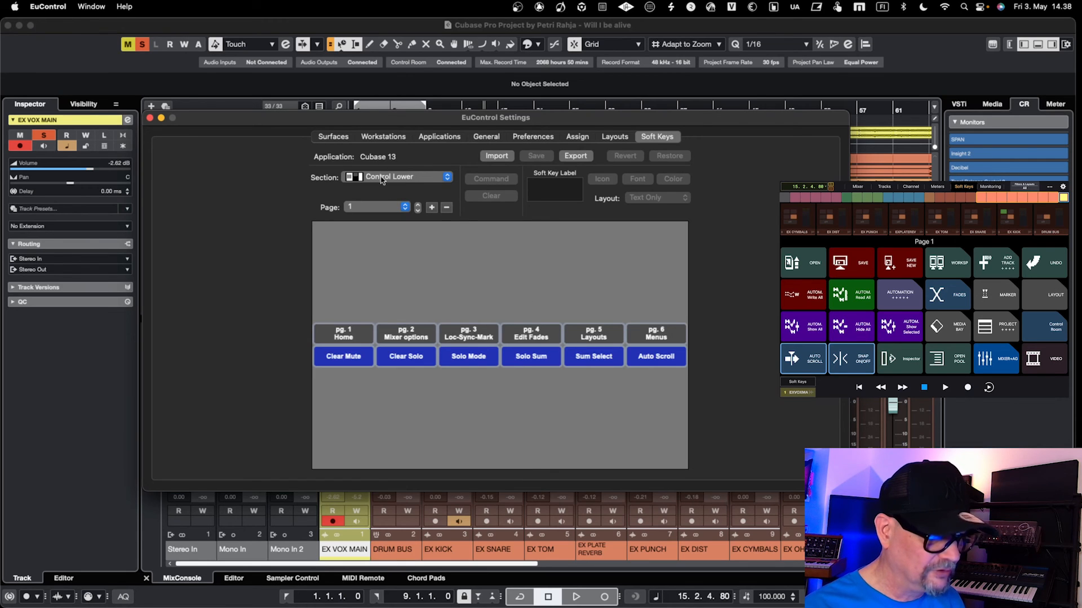
pyautogui.moveTo(463, 365)
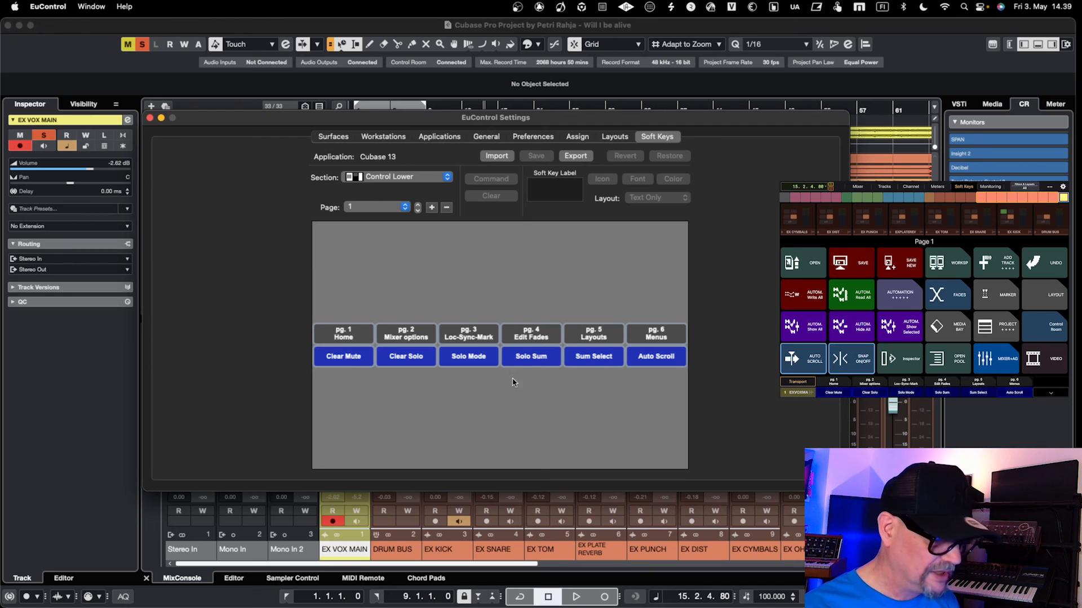
pyautogui.moveTo(300, 177)
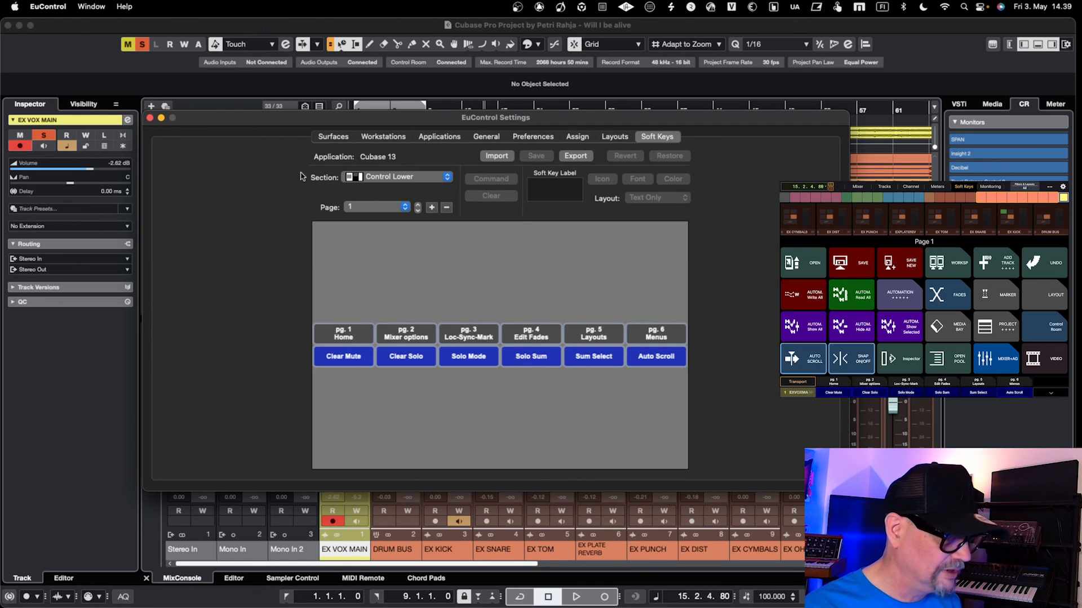
# Step: Inspect the Clear Solo and Solo Mode soft keys, then close EuControl Settings
pyautogui.click(405, 356)
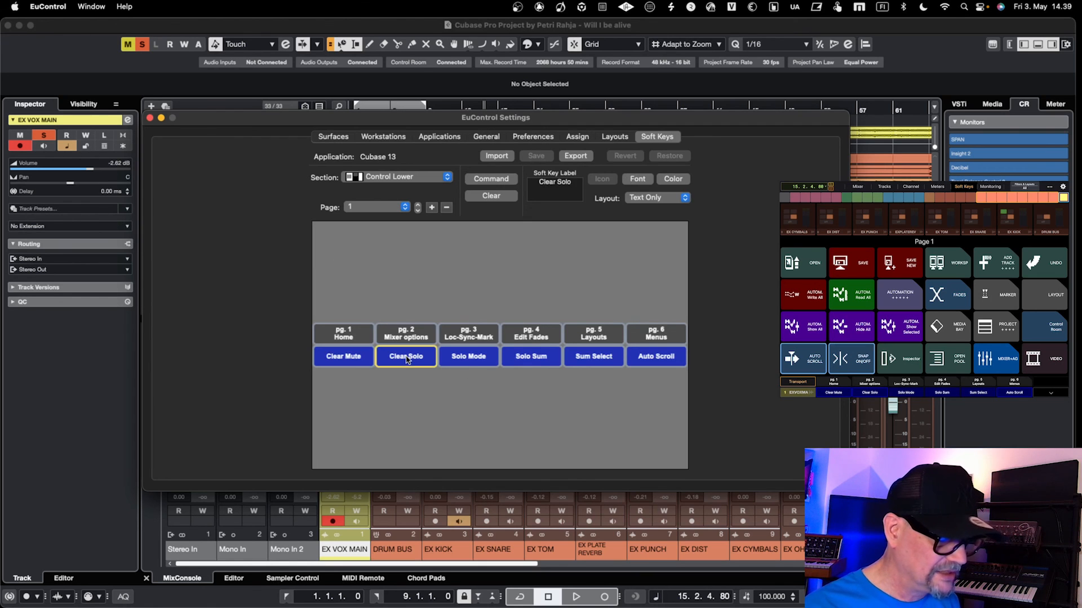
pyautogui.click(467, 356)
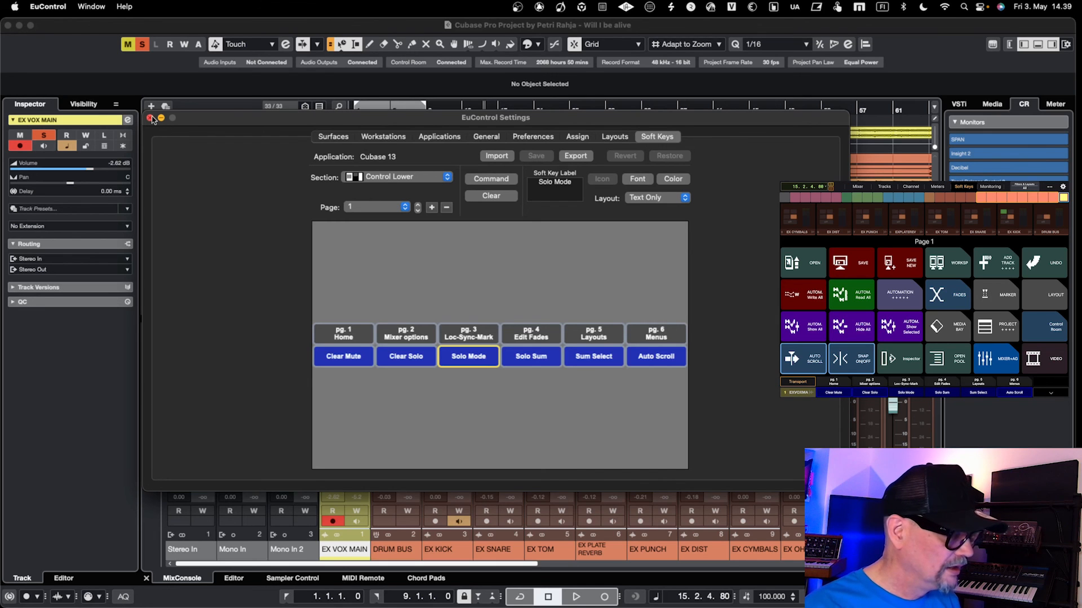
pyautogui.click(151, 117)
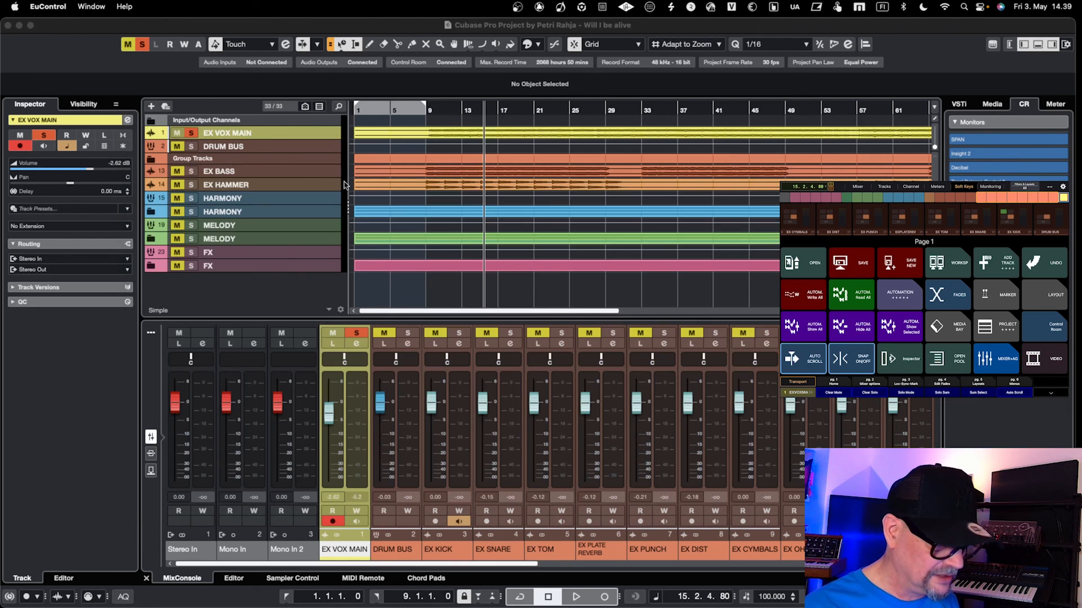